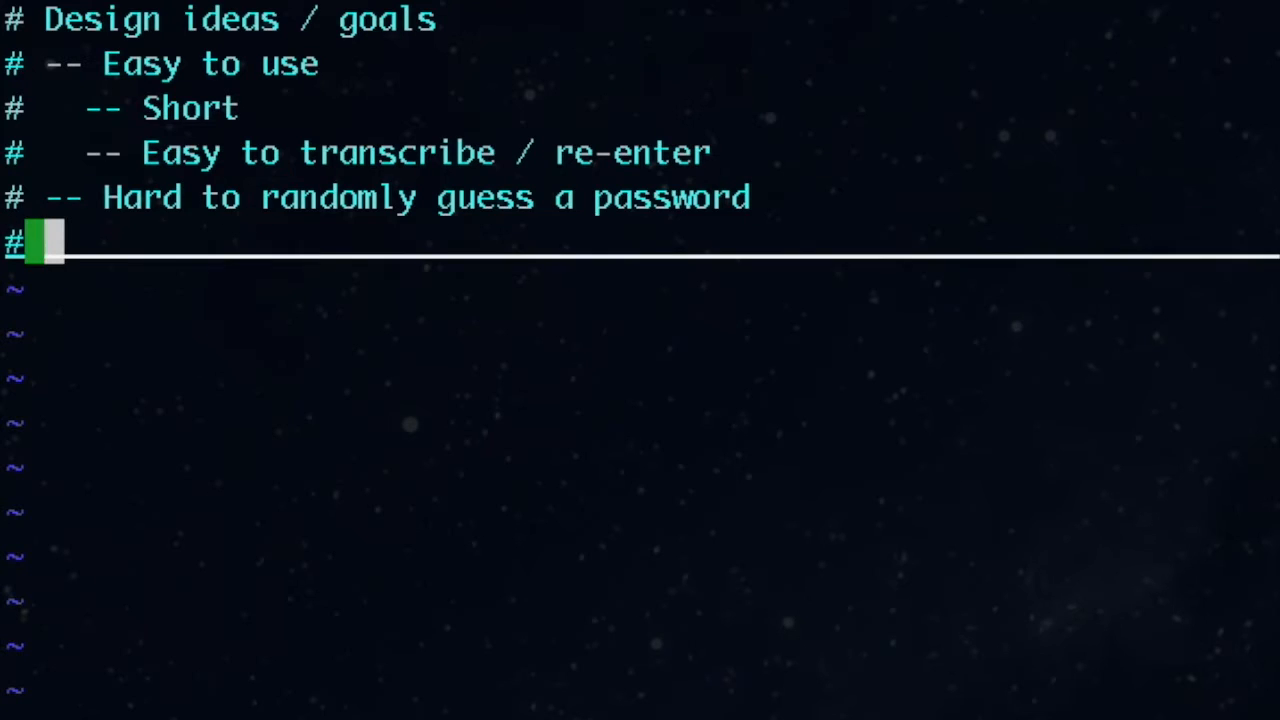
Add the design-goal comment '-- Hard to reverse engineer the password'
text(-- Hard to)
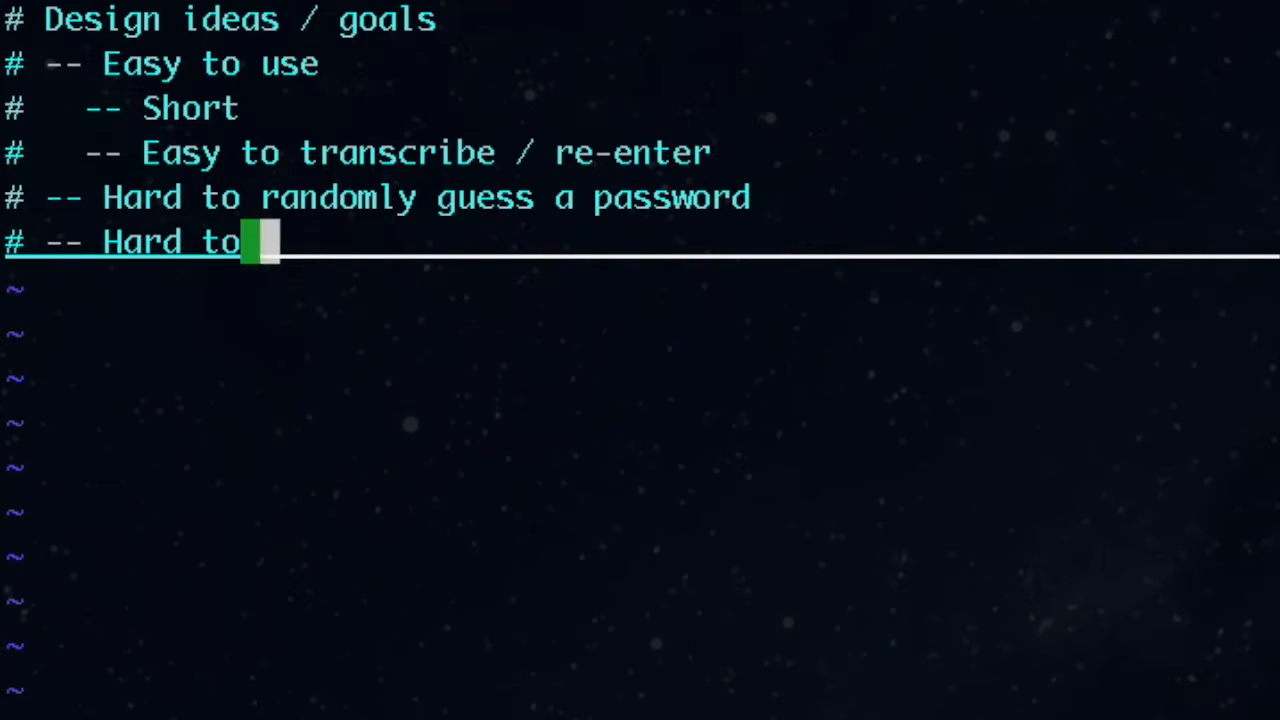
text(reverse engineer the password)
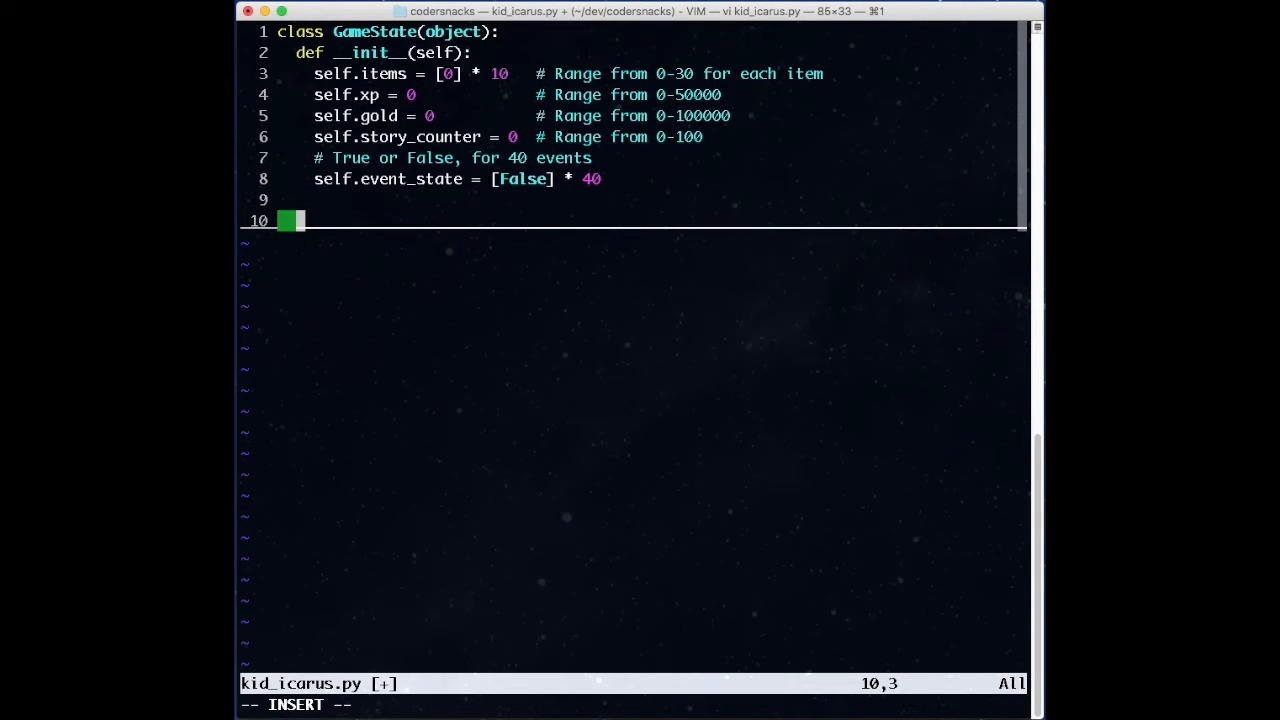
Write the make_password method joining zero-padded fields and T/F event flags
text(def make_password(self):)
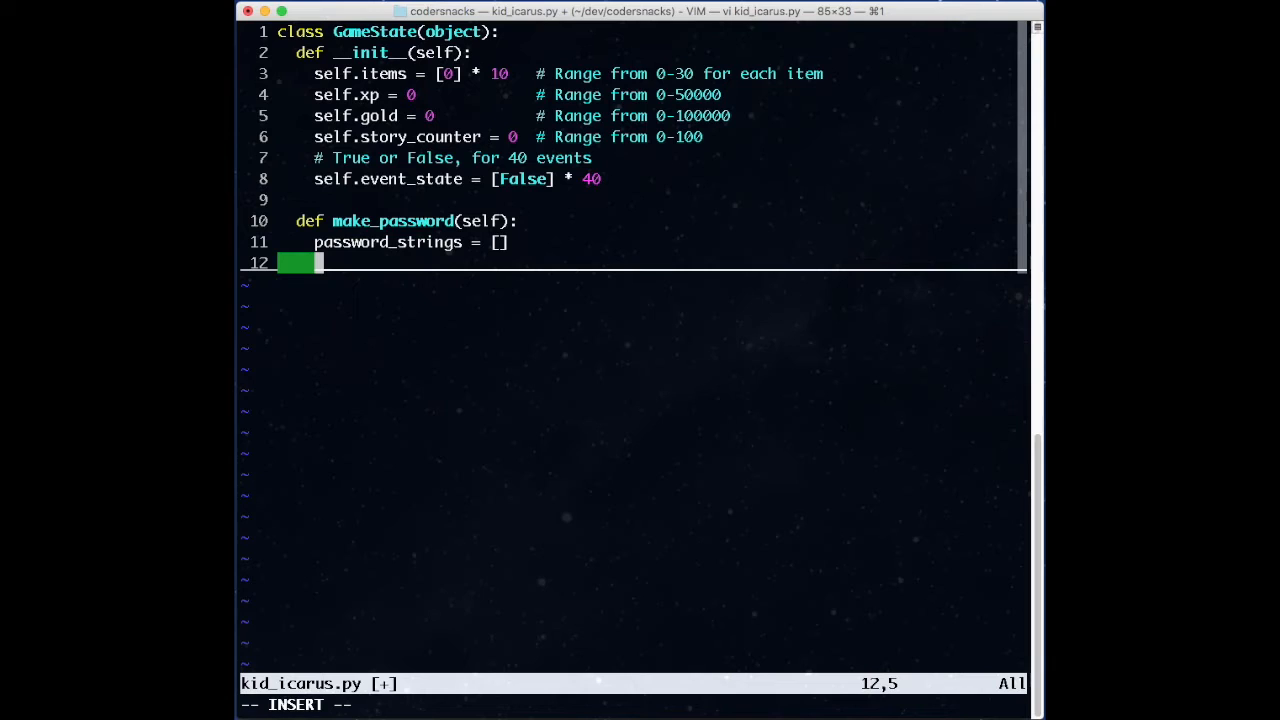
text(password_strings.extend(["%02d" % x for x in self.items)
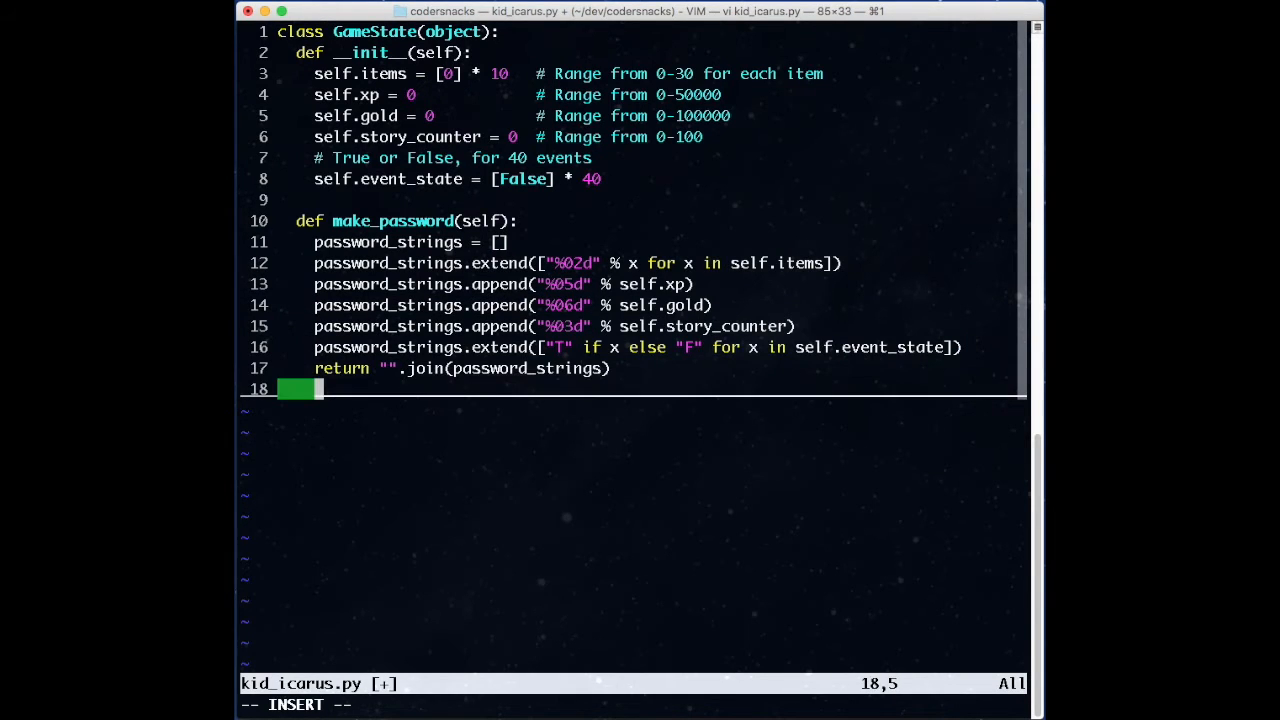
Add test lines building gs = GameState() with xp 12345 and a True event flag
text(gs = GameState())
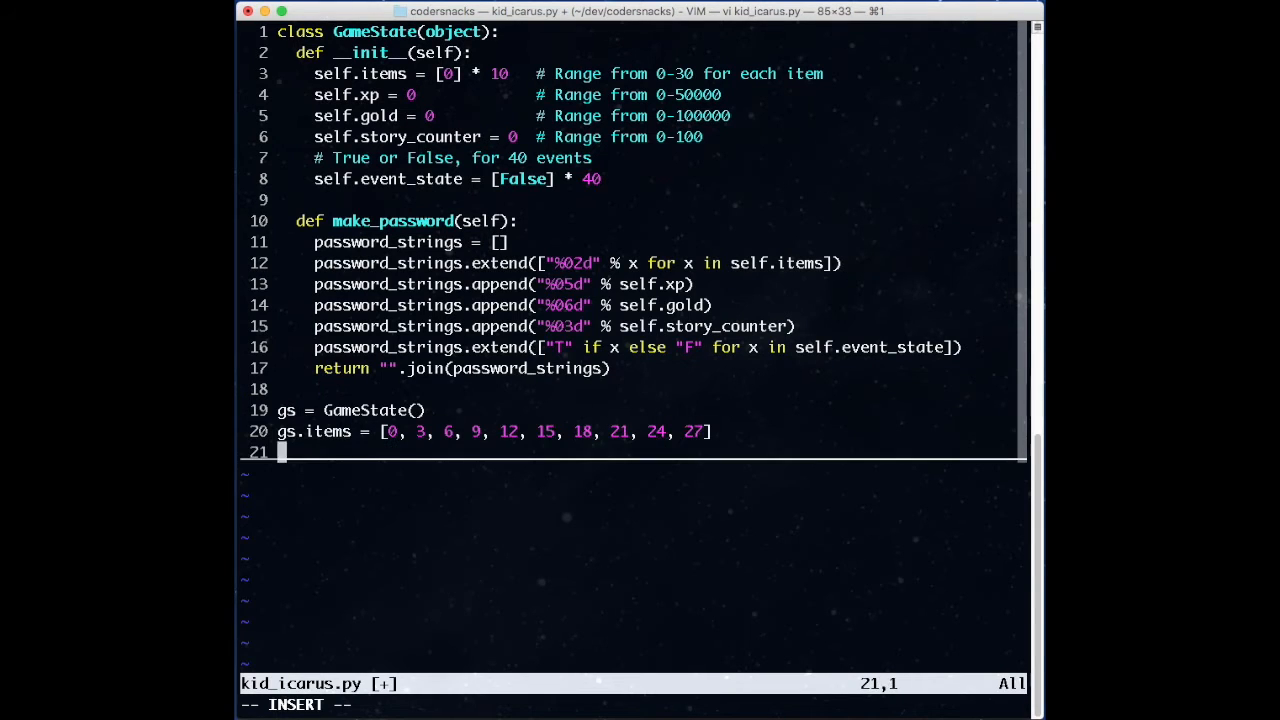
text(gs.xp = 12345)
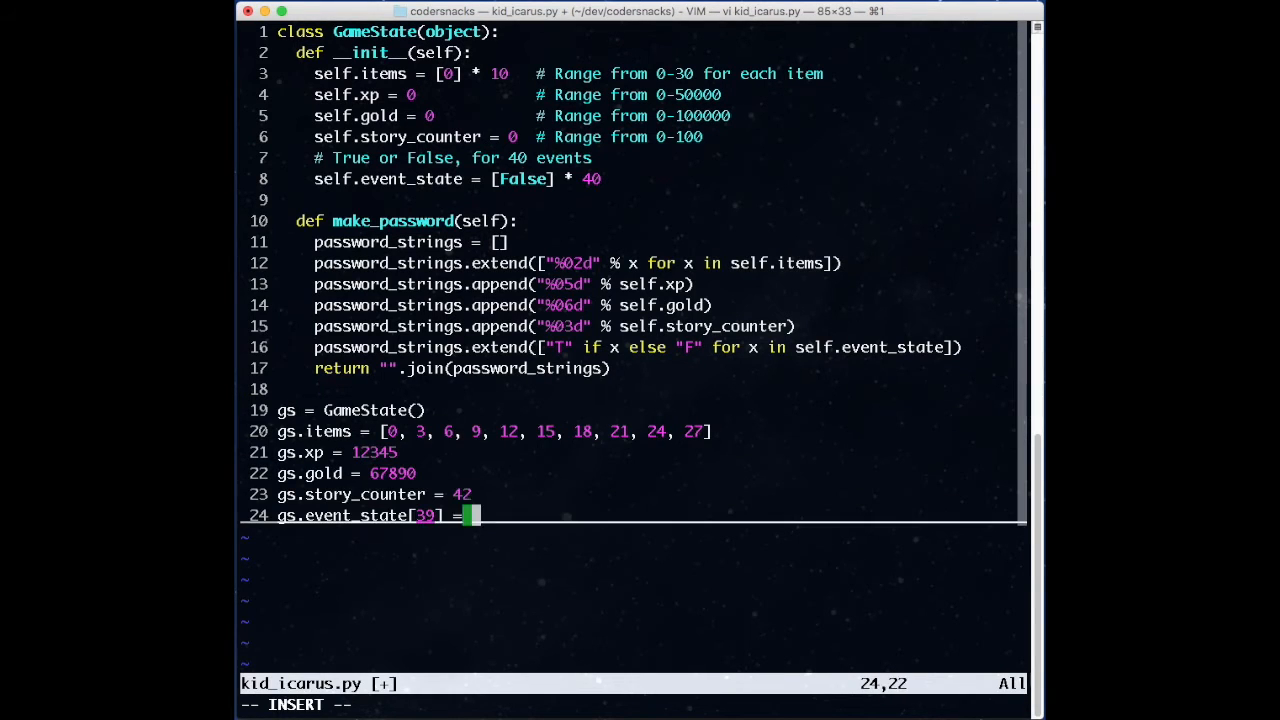
text(True)
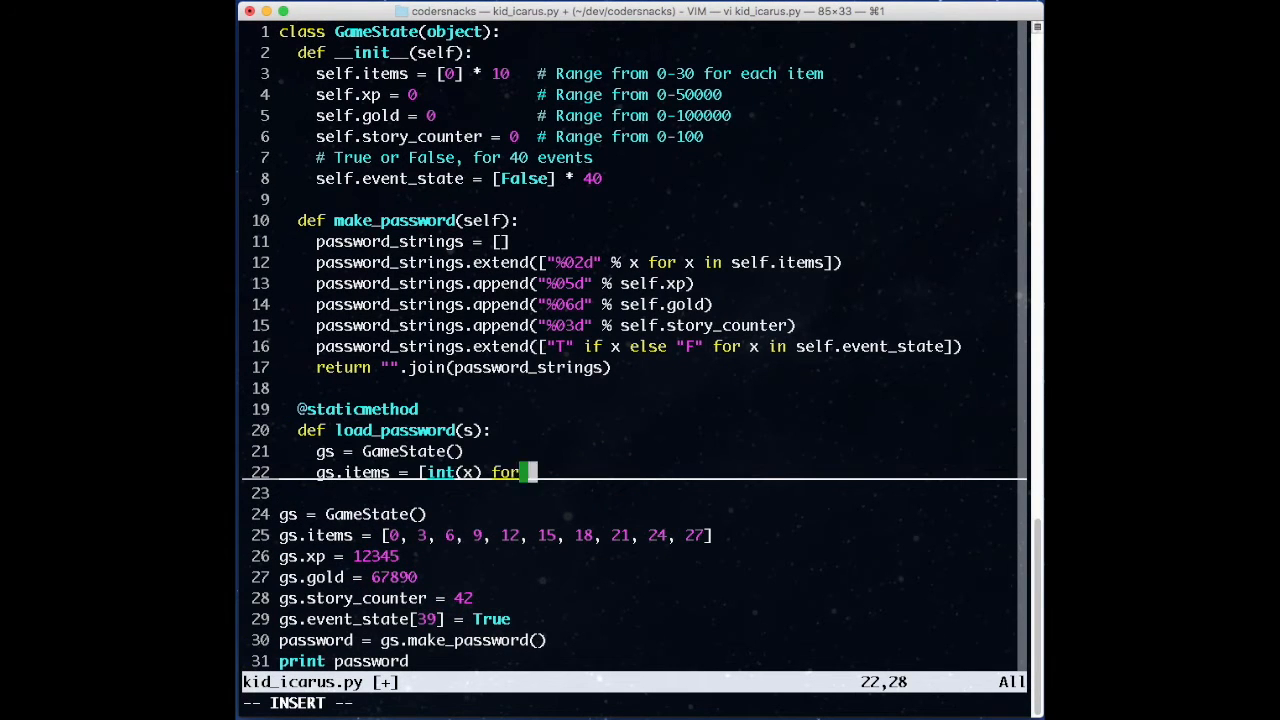
Write load_password slicing s[:20] into pairs, and test load_gs = GameState.load_password(password)
text(x in map("".join, zip(*[iter(s[:20])]*2))]  # WTH?!?)
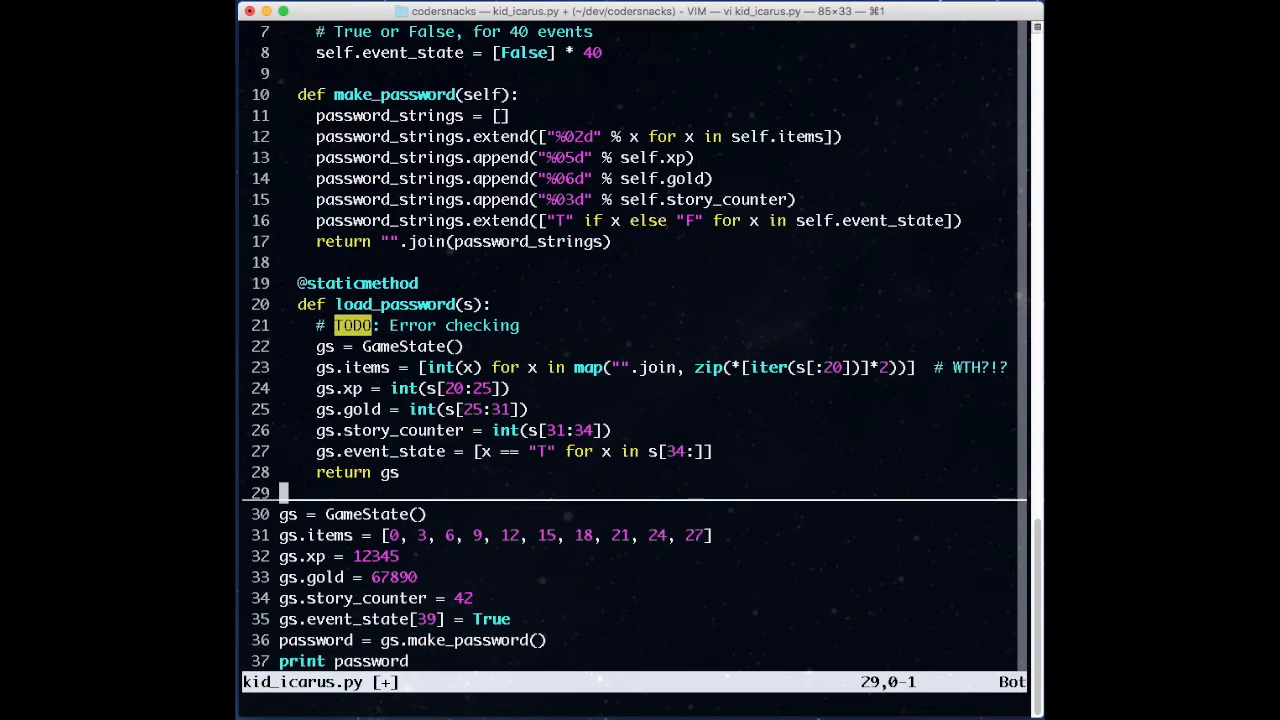
text(load_gs = GameState.load_password(password))
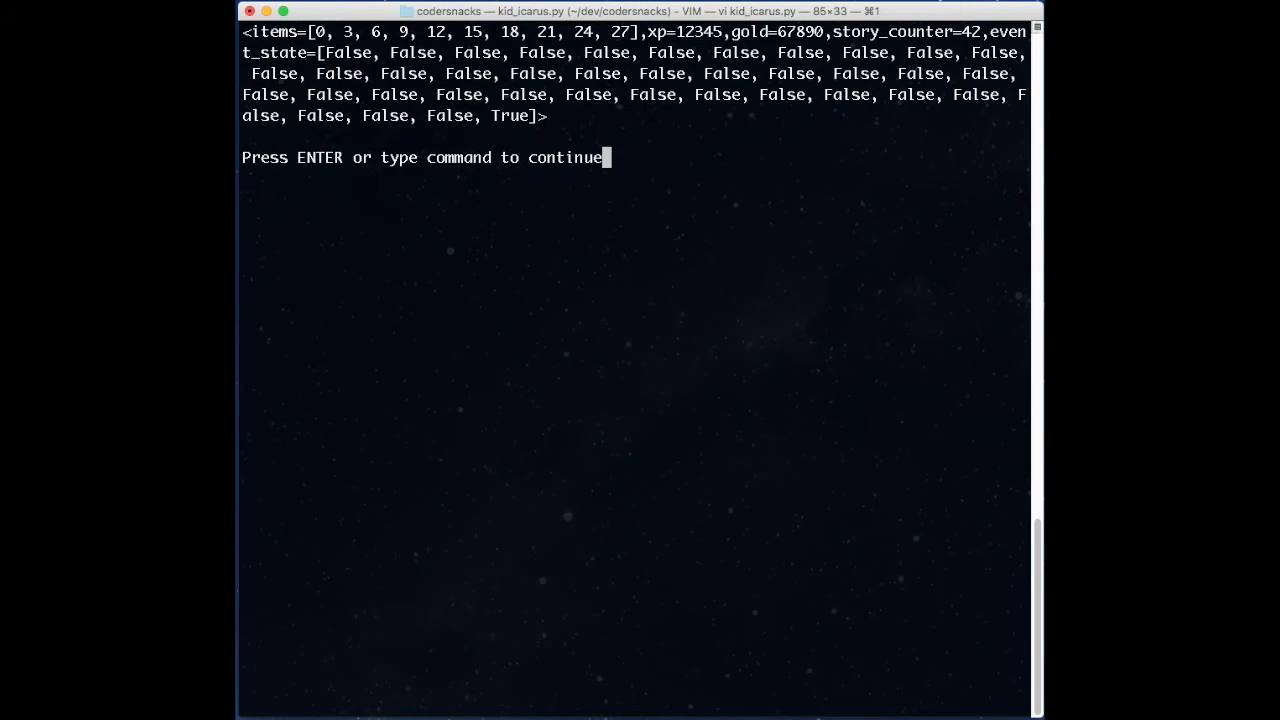
Dismiss the script's run output and return to editing kid_icarus.py
key(Return)
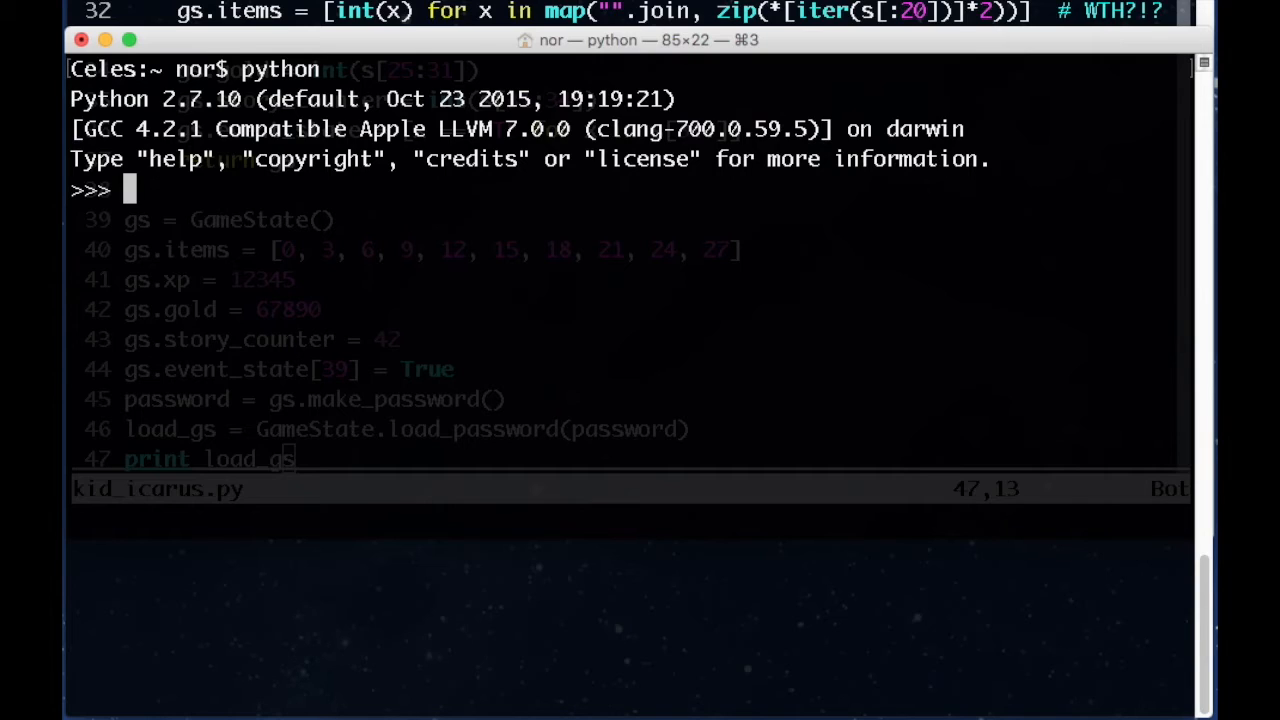
text(s = "1234567890)
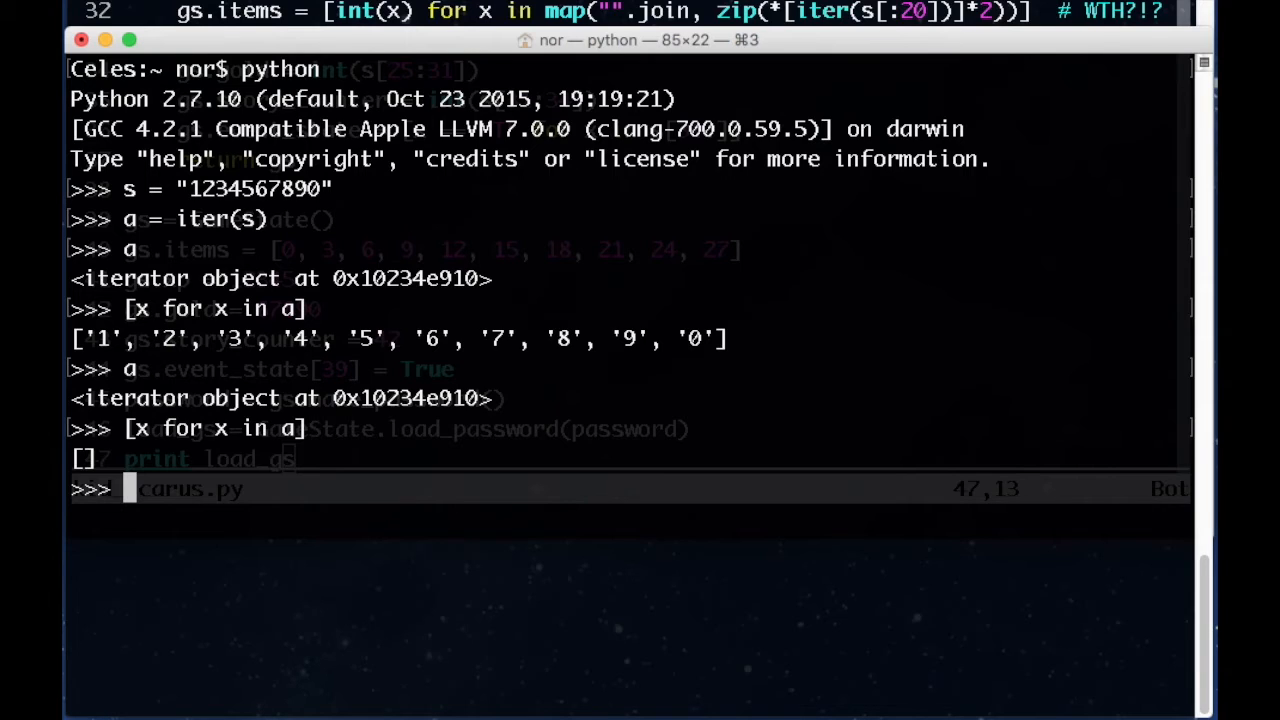
text(zip("abcde", "fghij")
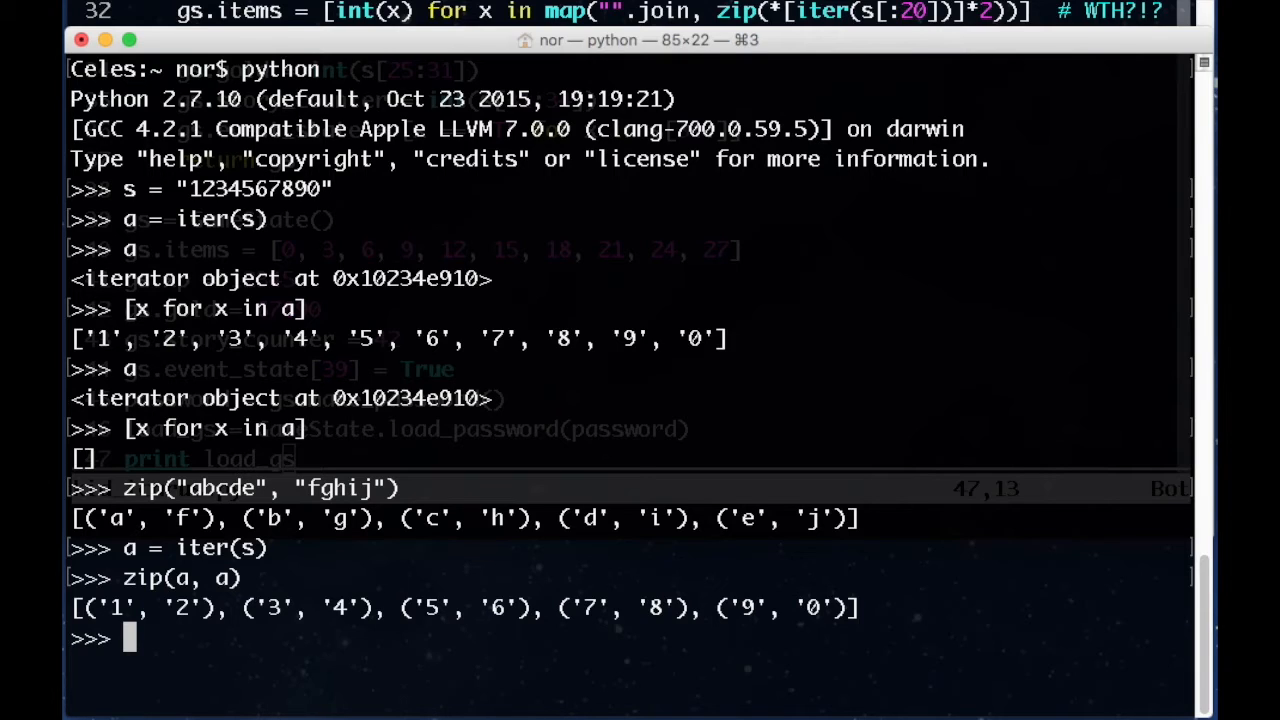
Build b = [iter(s)] * 2 in the REPL and zip its iterators together
text(b = [iter(s)] * 2)
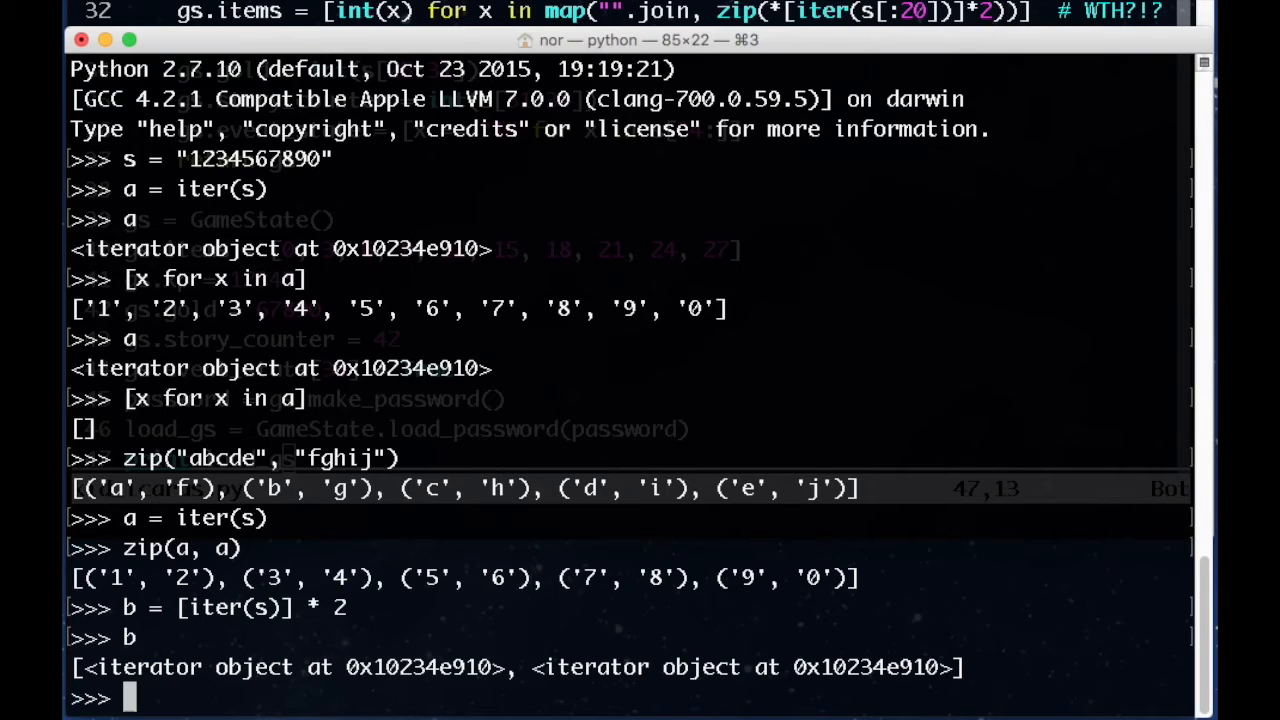
text(zip(*b)
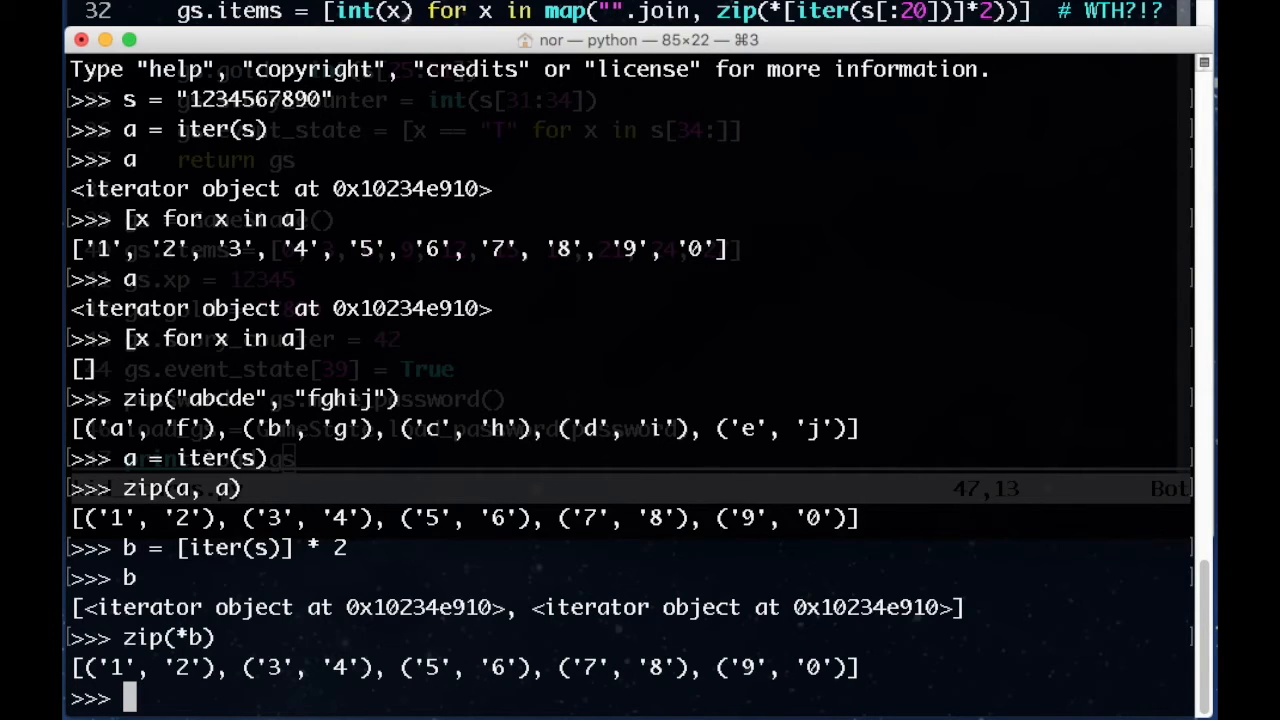
Import math and map sqrt over [1, 4, 9] in the REPL
text(import math)
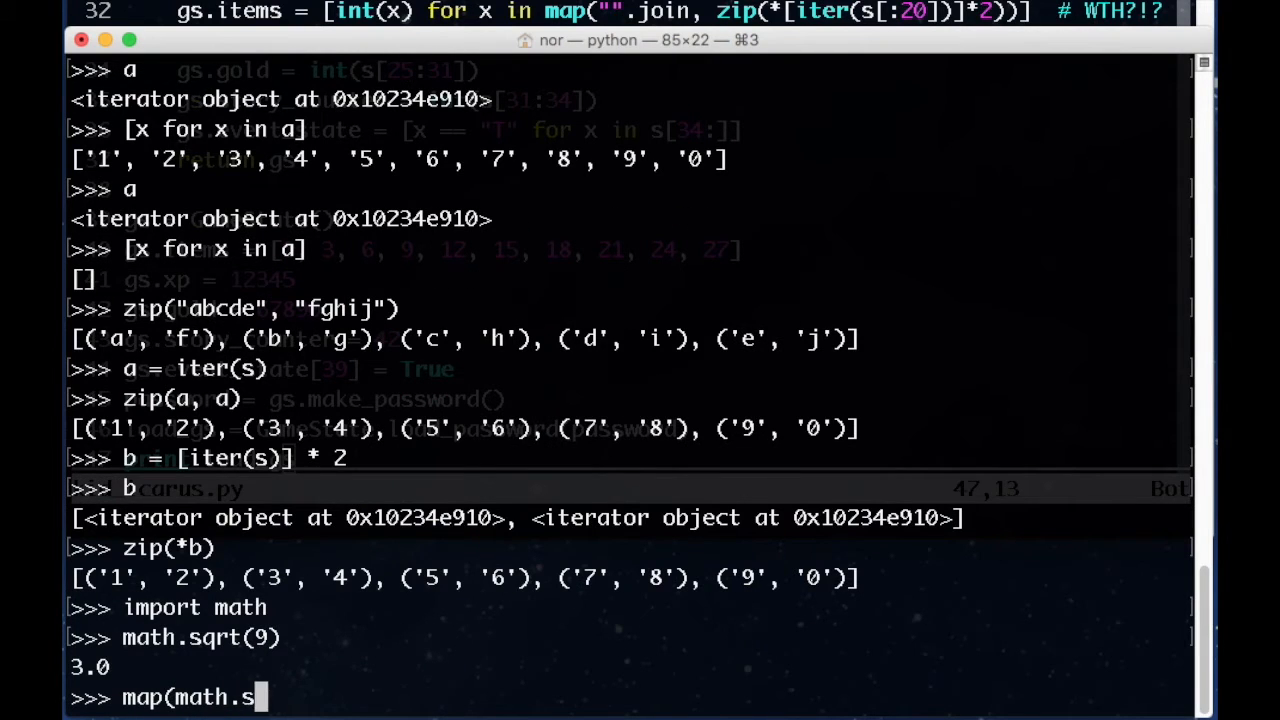
text(qrt, [1, 4, 9, 16, 25)
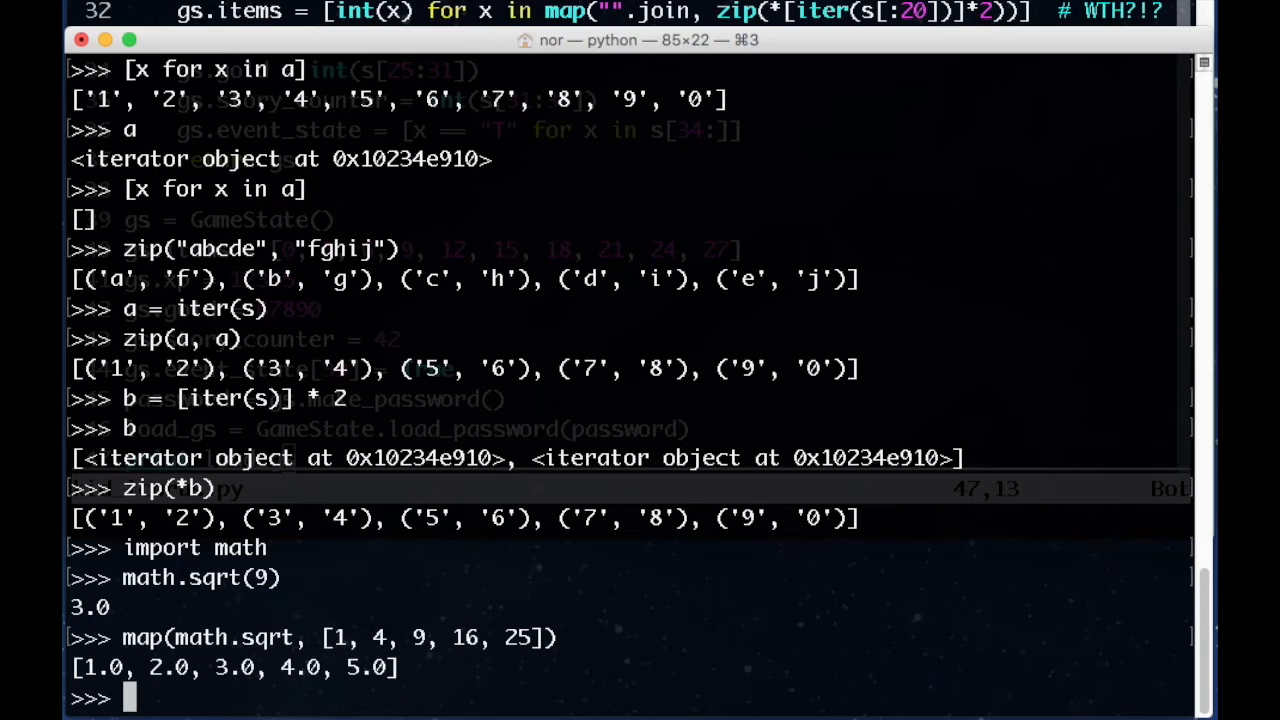
Rebuild b = [iter(s)] * 2 and join the zipped pairs into two-character chunks
text(b = [iter(s)])
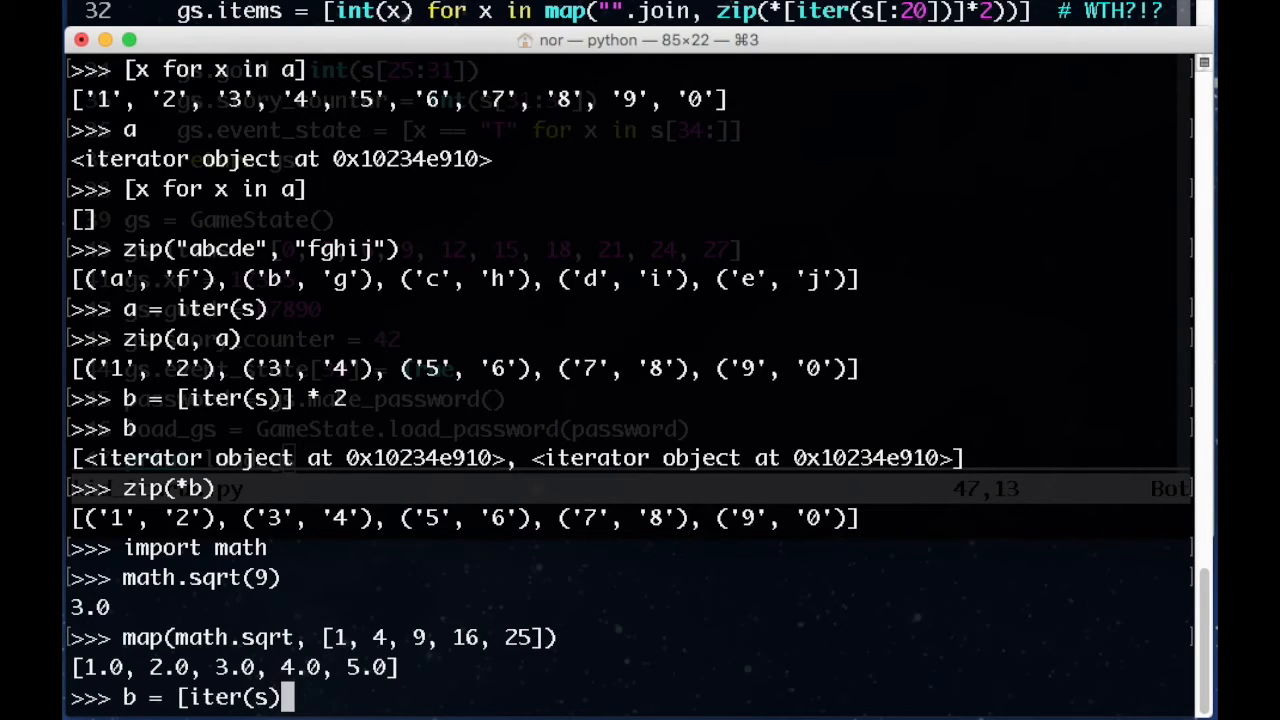
key(enter)
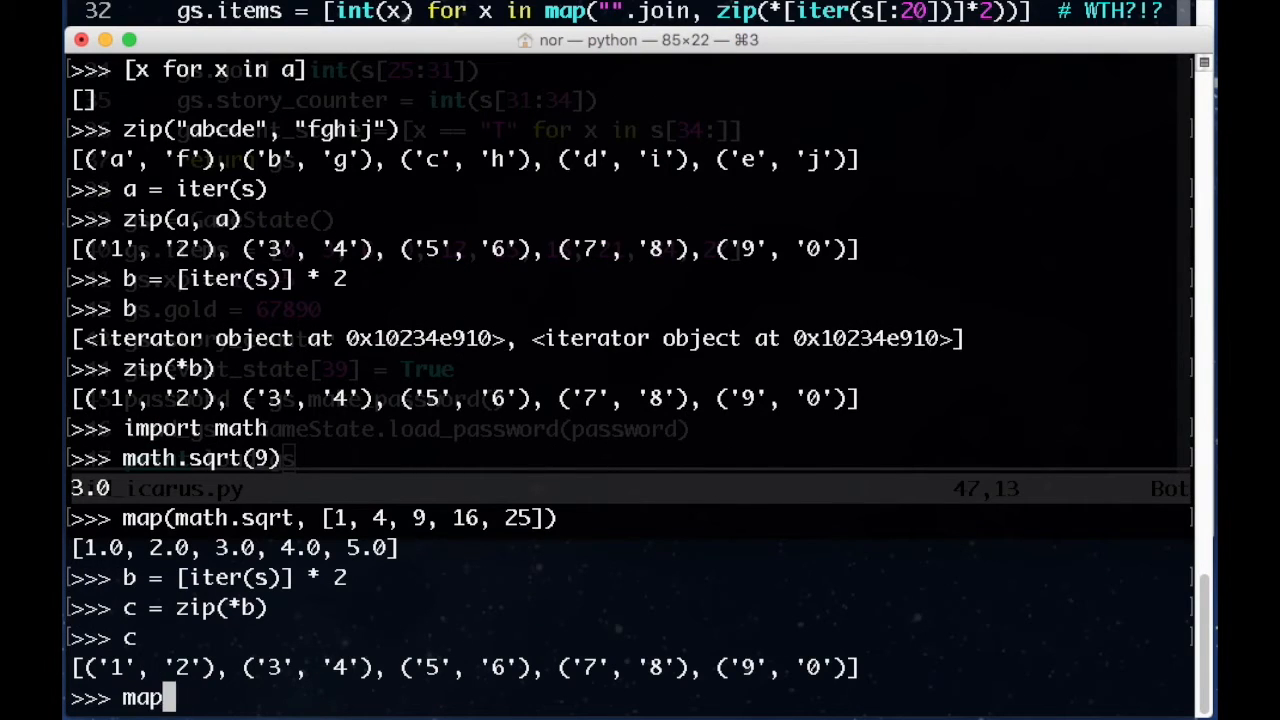
text(("".join, c)
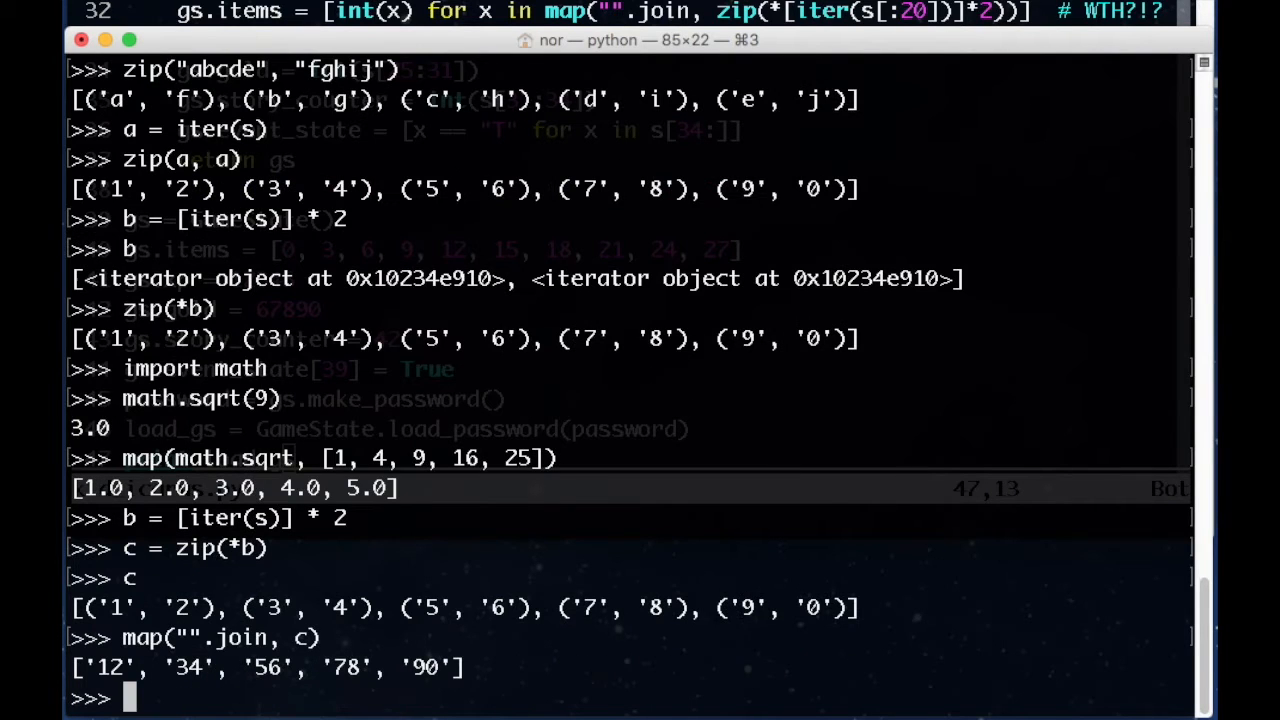
Define s of repeated digits 1-6 and build d as ints from the chunked string
text(s = "111112222233333444445555566666")
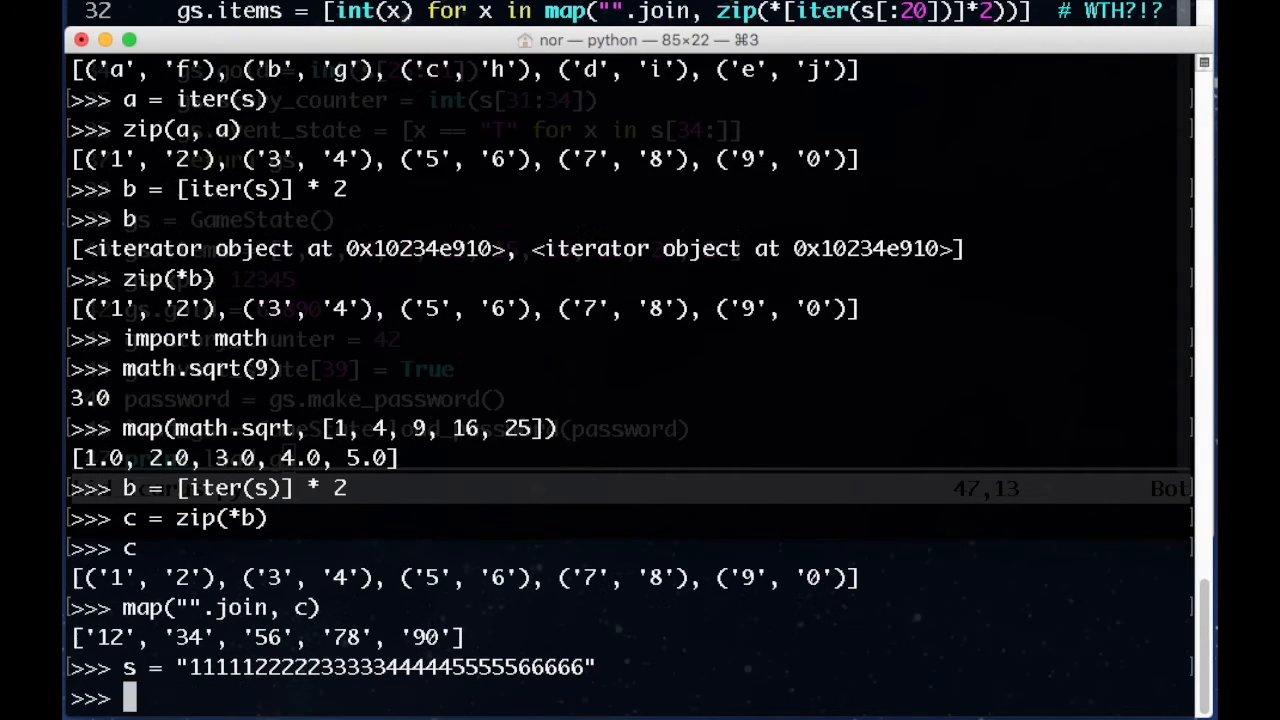
text(d = [int(x) for x in map("".join, zip(*[iter)
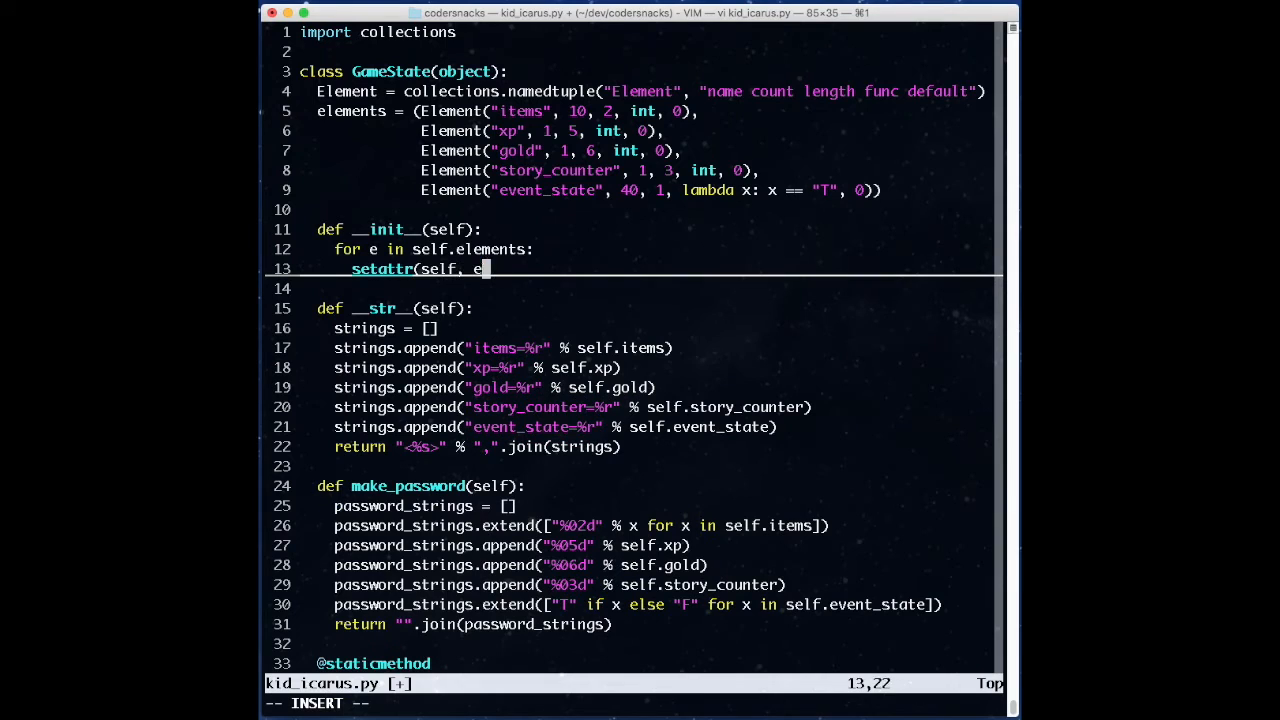
Loop over the elements to setattr defaults ([e.default] * count) and loaded values per e.name
text(.name, [e.default] * e)
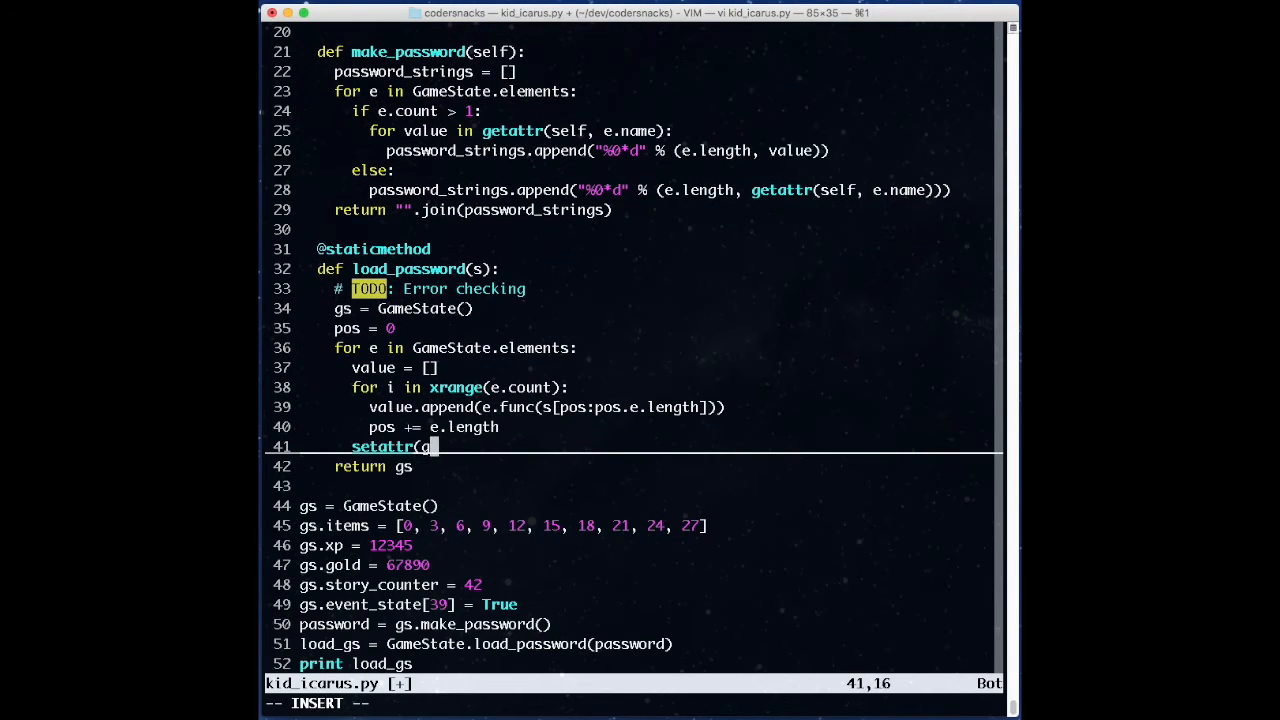
text(s, e.name, value if e.count > 1 else value[0]))
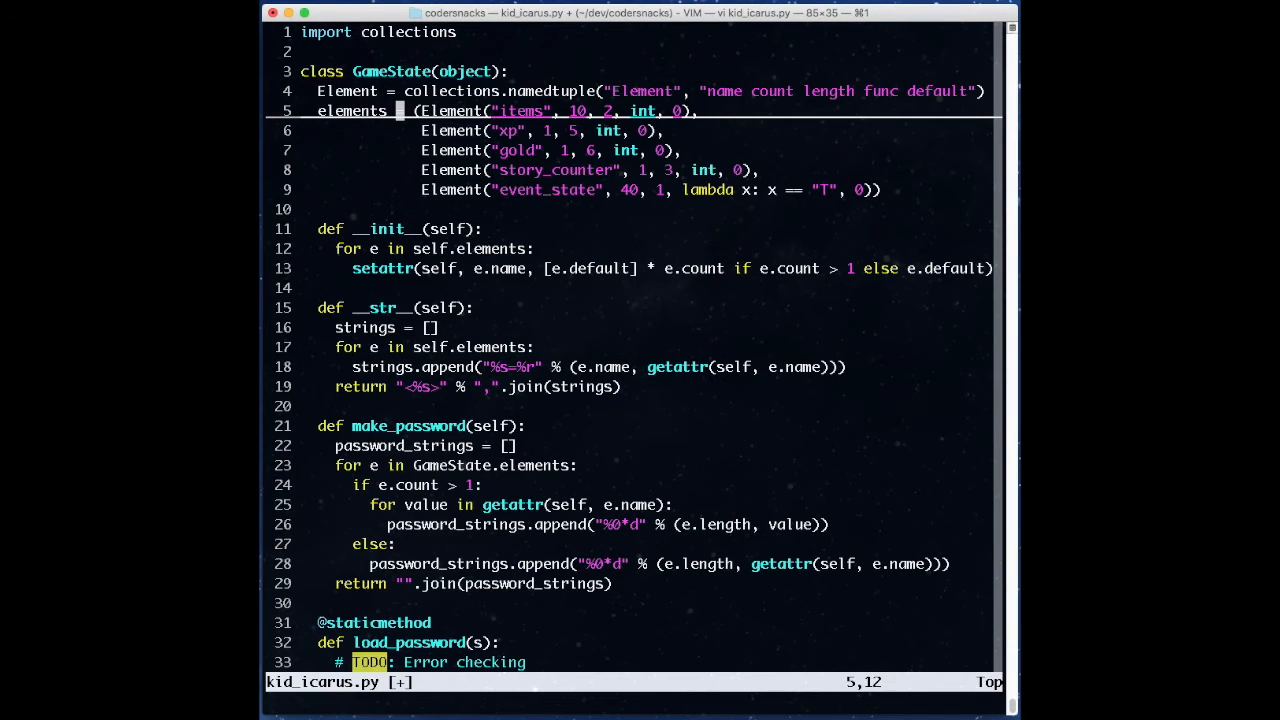
text(16)
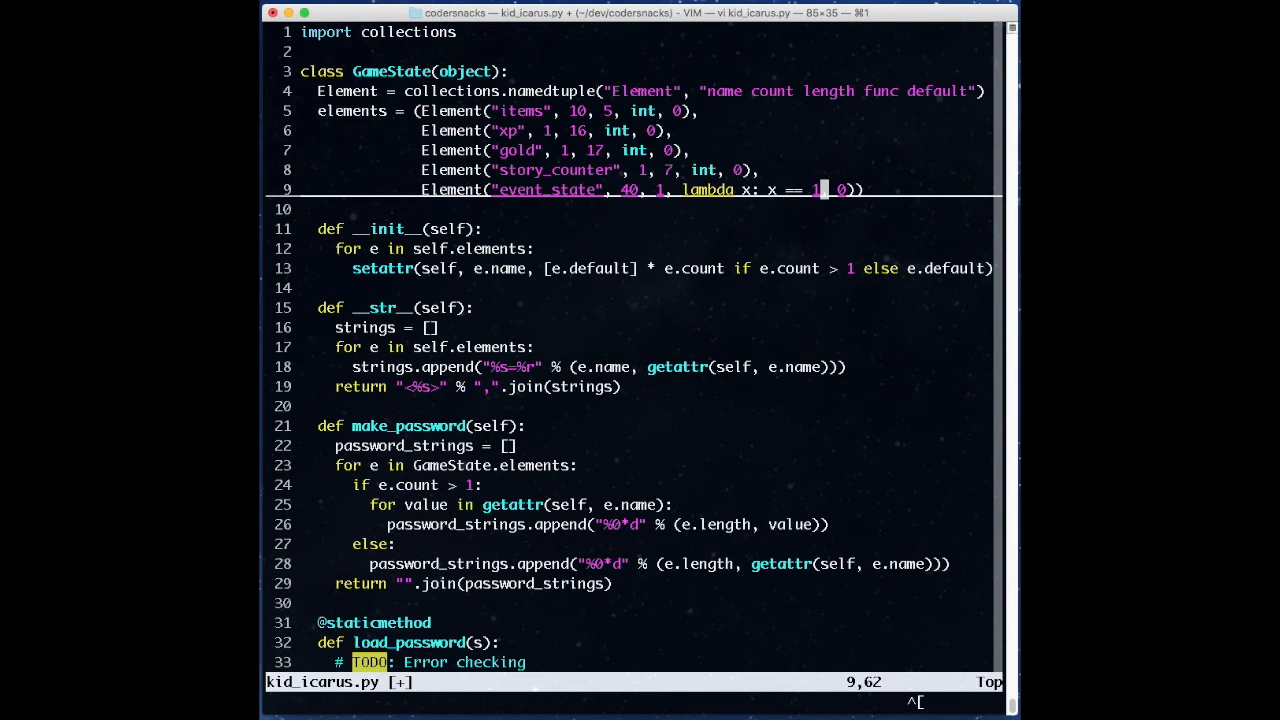
text(PASSW)
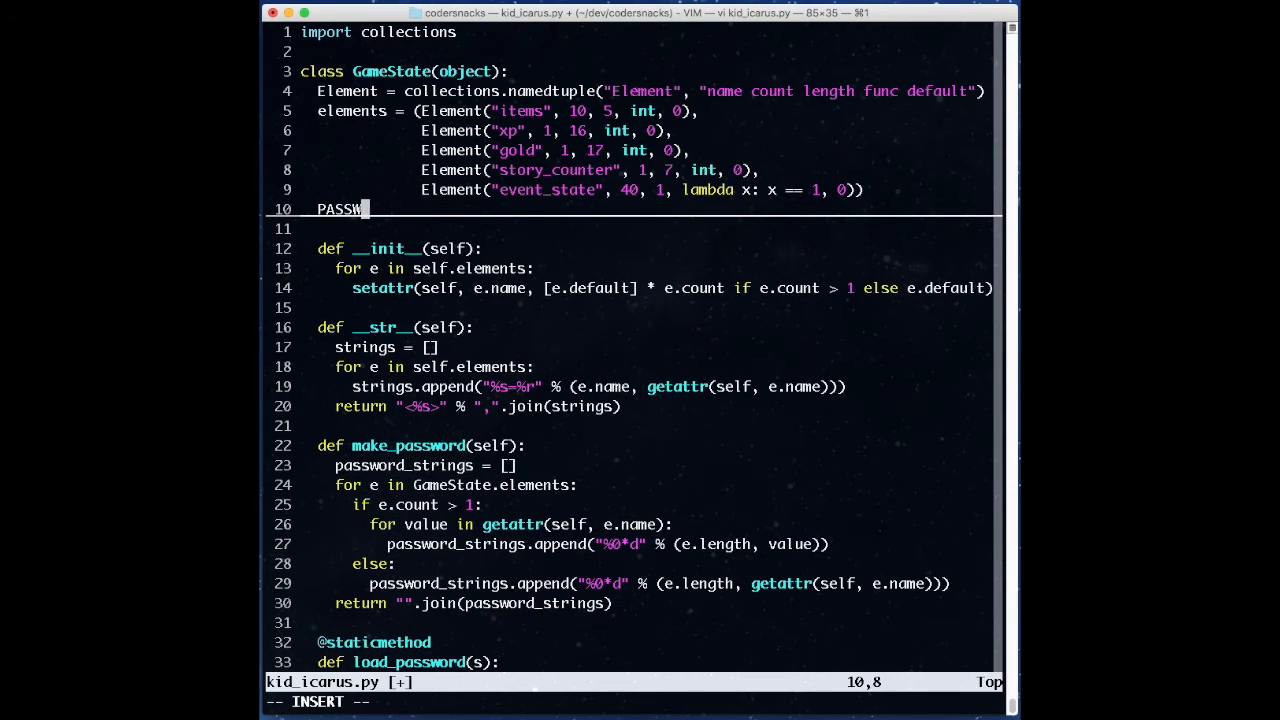
text(ORD_CHARS = "012345678)
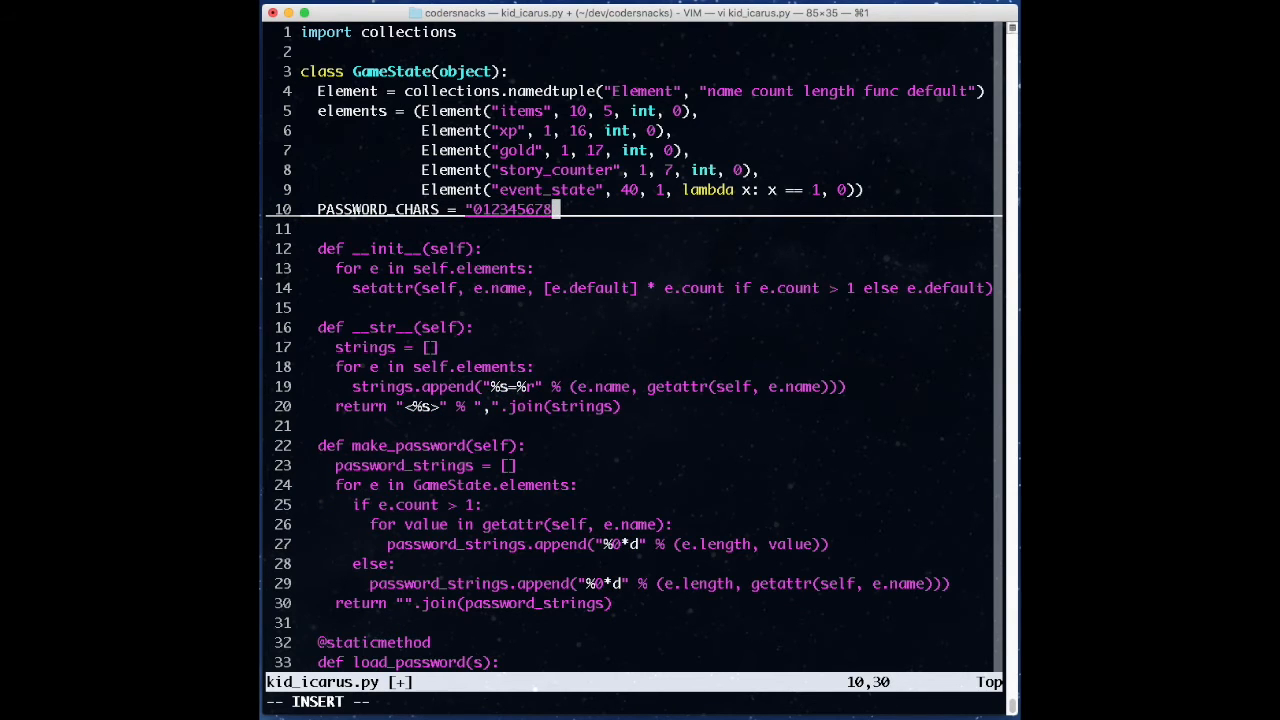
text(9ABCDEFGHJKLMNPRSTVWXYZ)
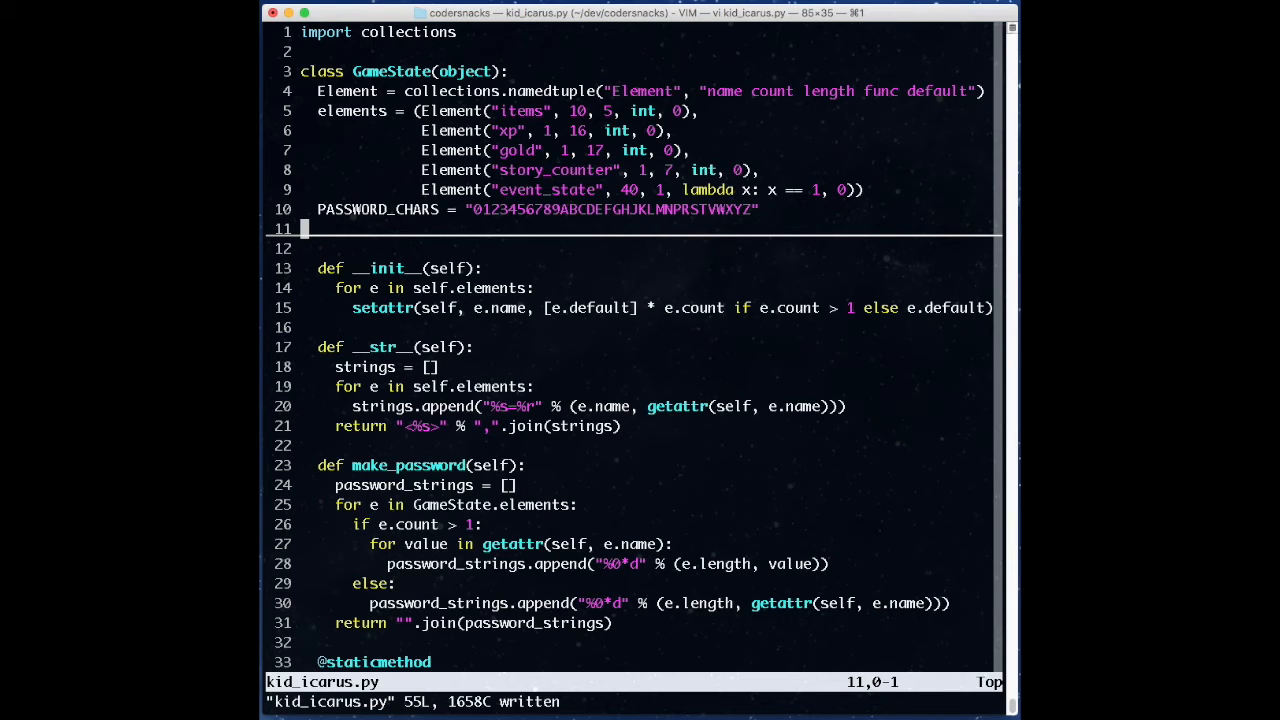
Rename elements to ELEMENTS via :%s and add BITS_PER_CHAR = 5 with a len(PASSWORD_CHARS) comment
text(:%s/elements/ELEMENT)
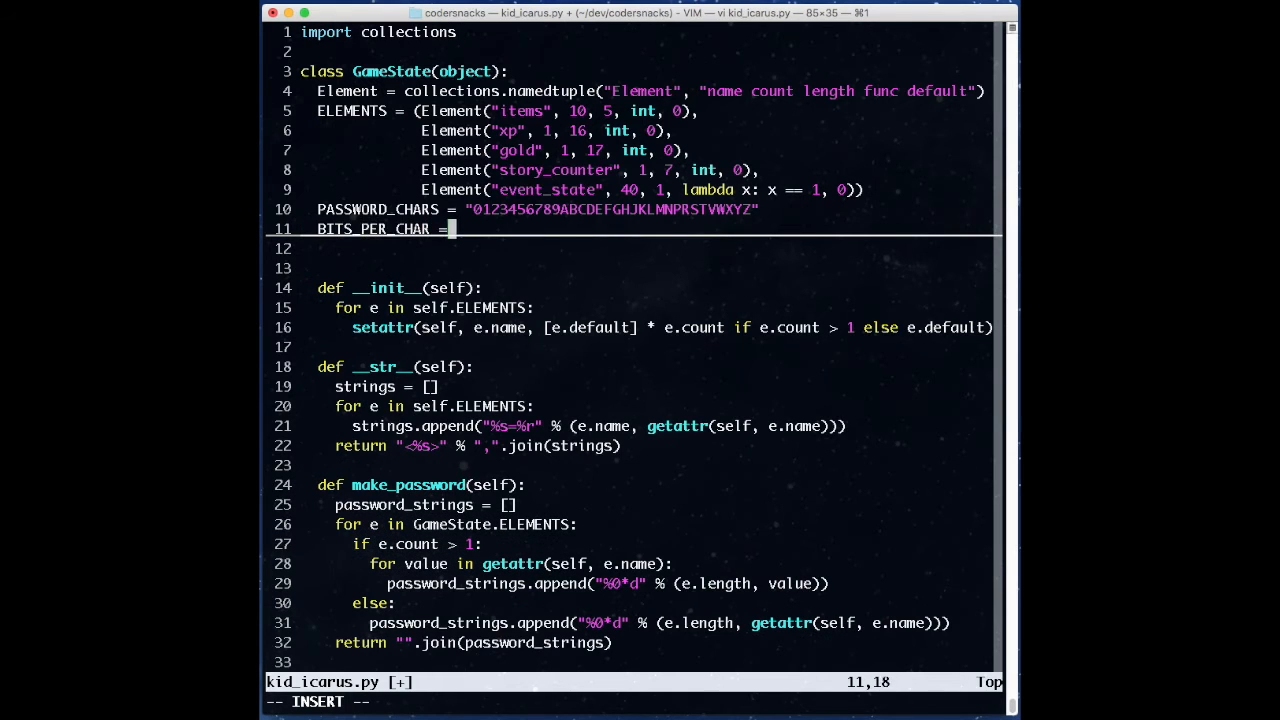
text(5  # Could calculate this from len(PASS)
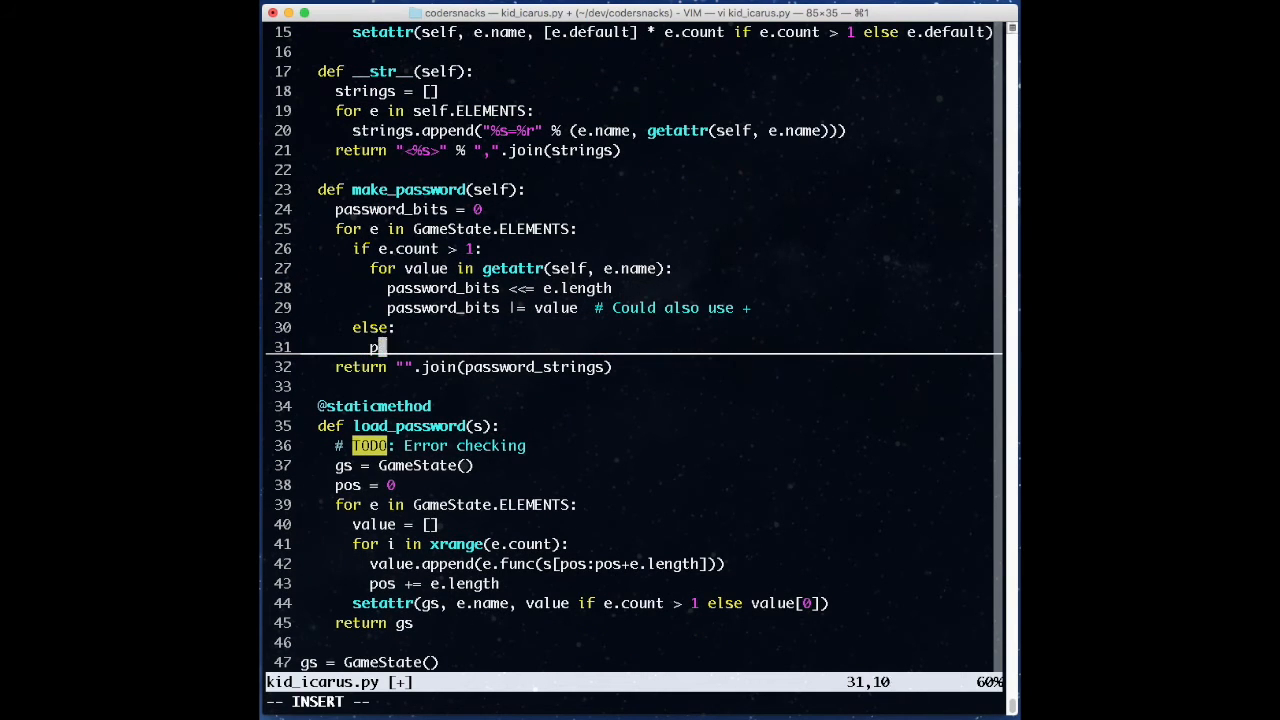
Shift password_bits left by e.length before ORing in each field's value
text(password_bits <<= e.length)
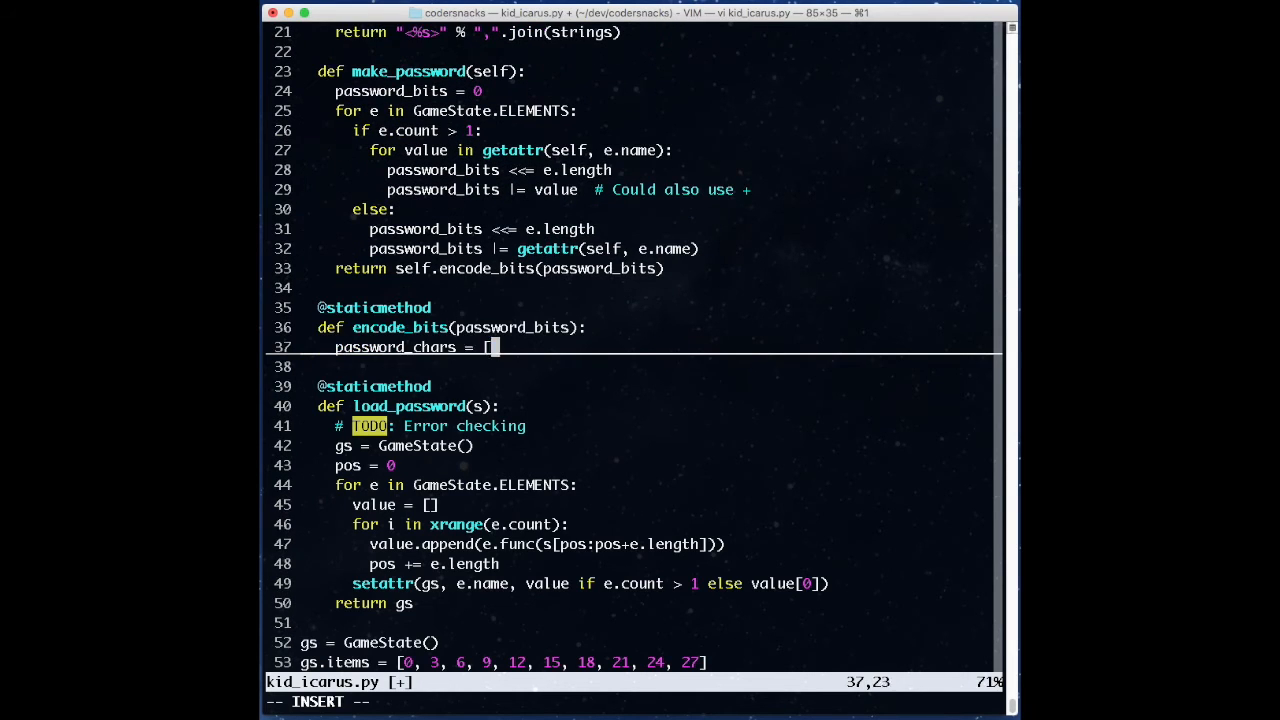
Write encode_bits computing bit_count from ELEMENTS, char_count via math.ceil, and indexing PASSWORD_CHARS per chunk
text(bit_count = sum(e.count * e.length for e in GameState.ELEMENTS))
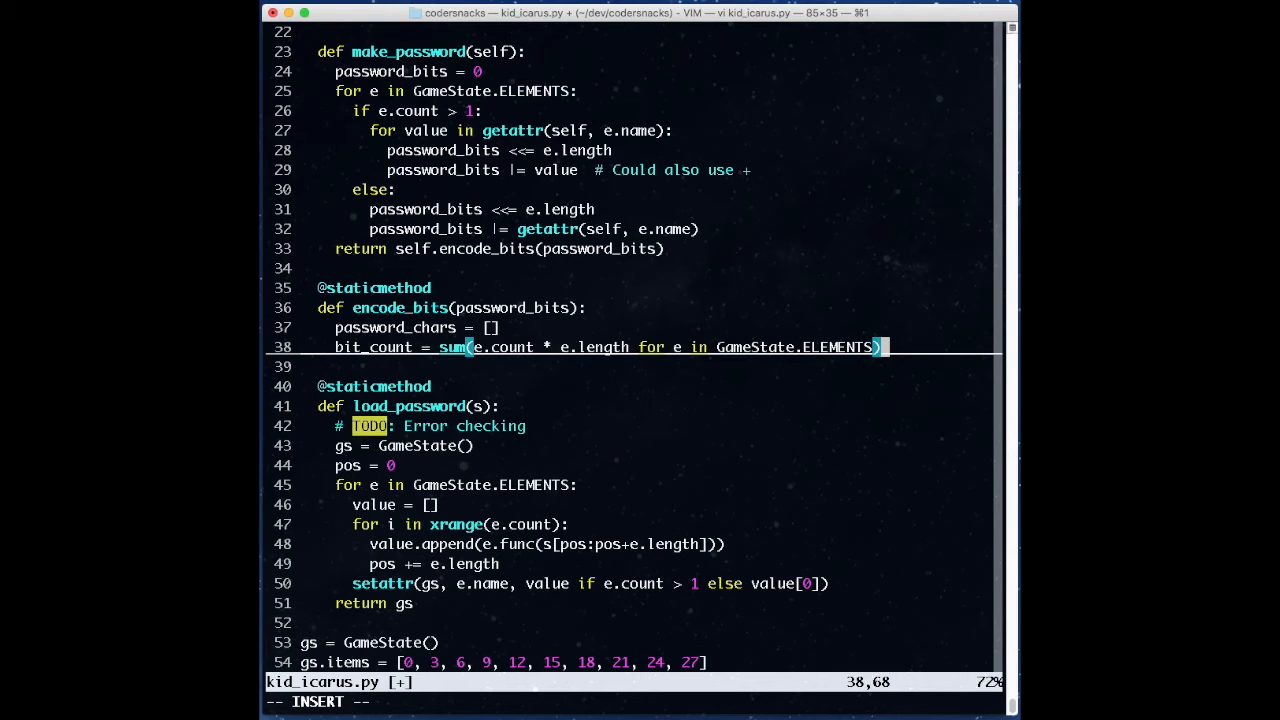
text(char_count = int(math.ceil(flat(bit_count) / GameState.BITS_PER_CHAR)
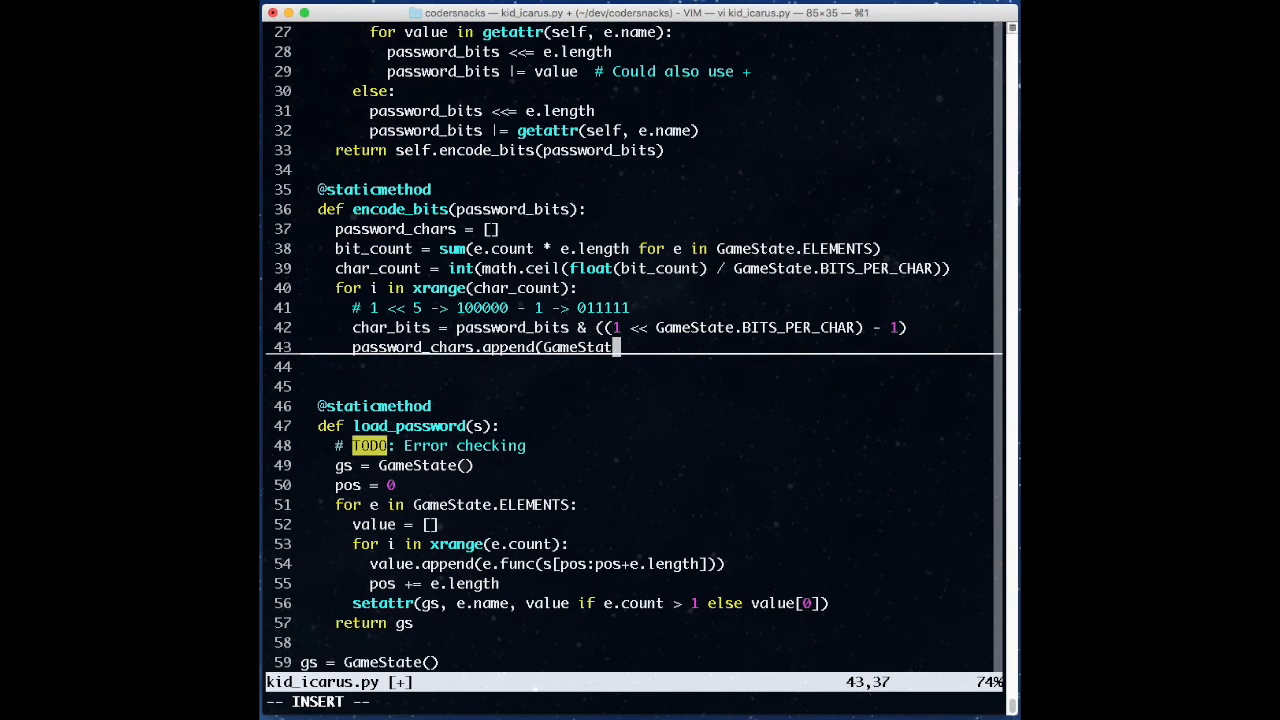
text(e.PASSWORD_CHARS[char_bits)
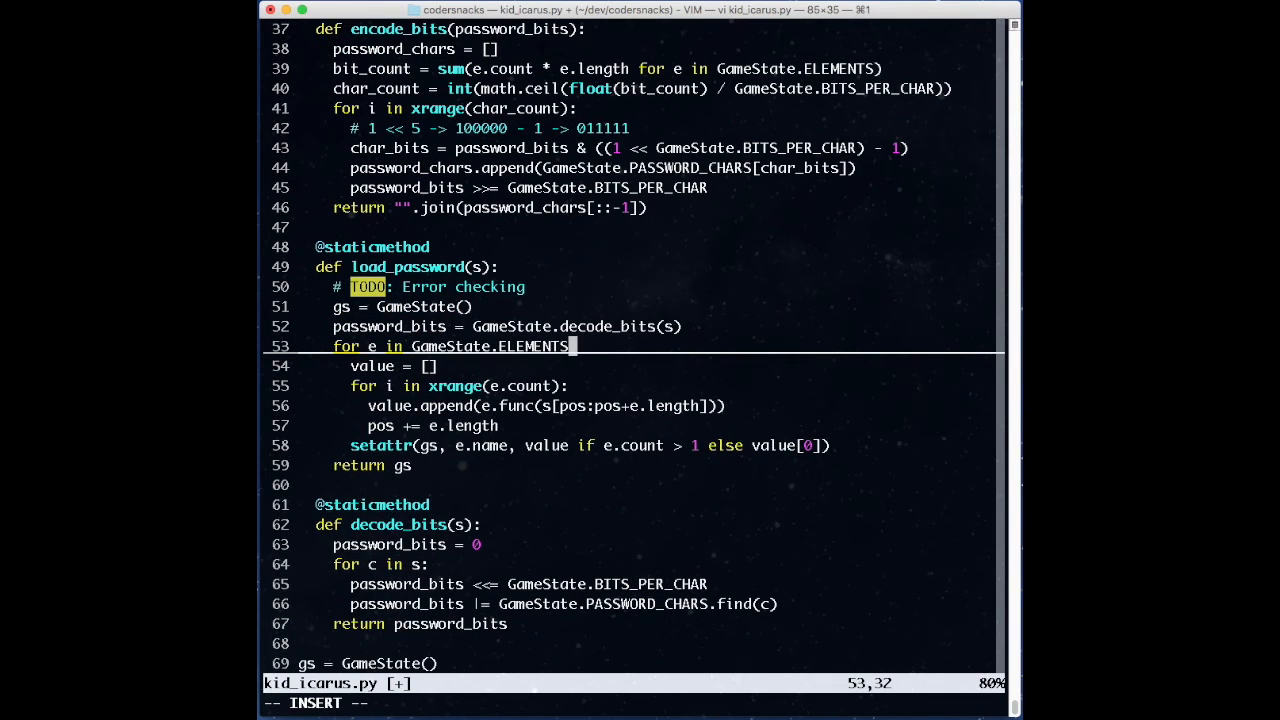
Iterate GameState.ELEMENTS[::-1] with mask = (1 << e.length) - 1 in load_password and run the script
text([::-1)
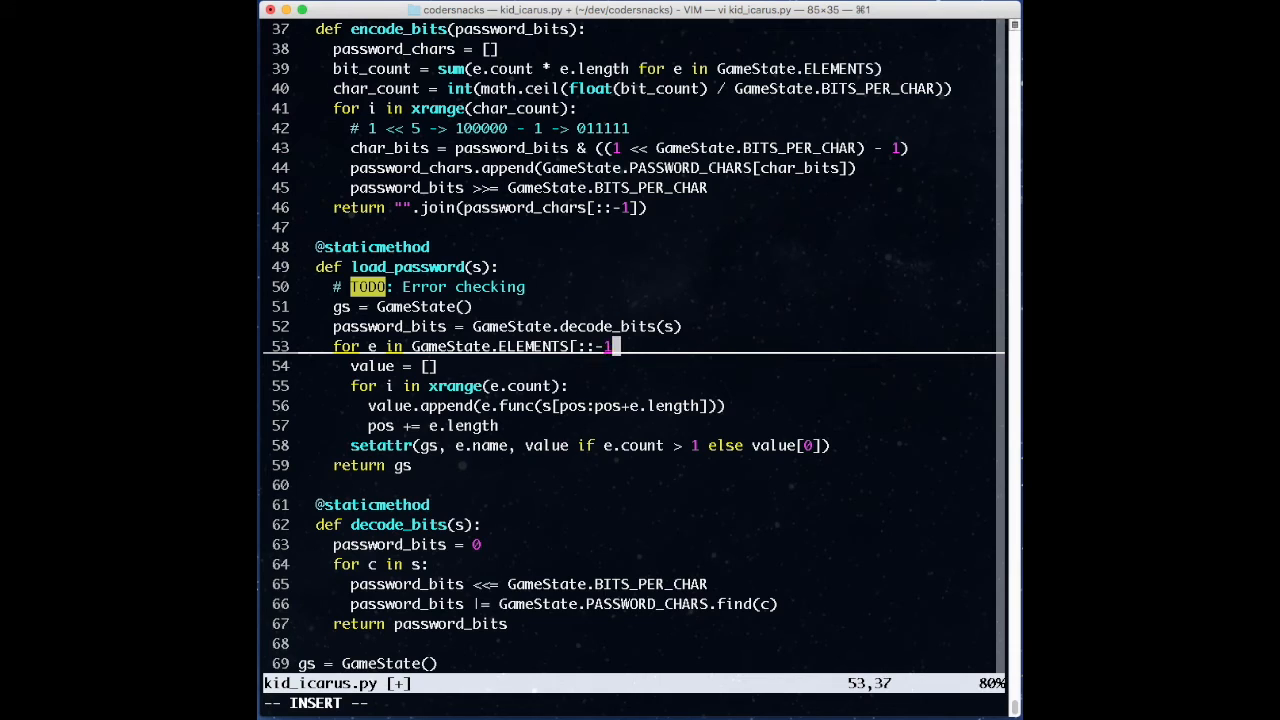
text(:)
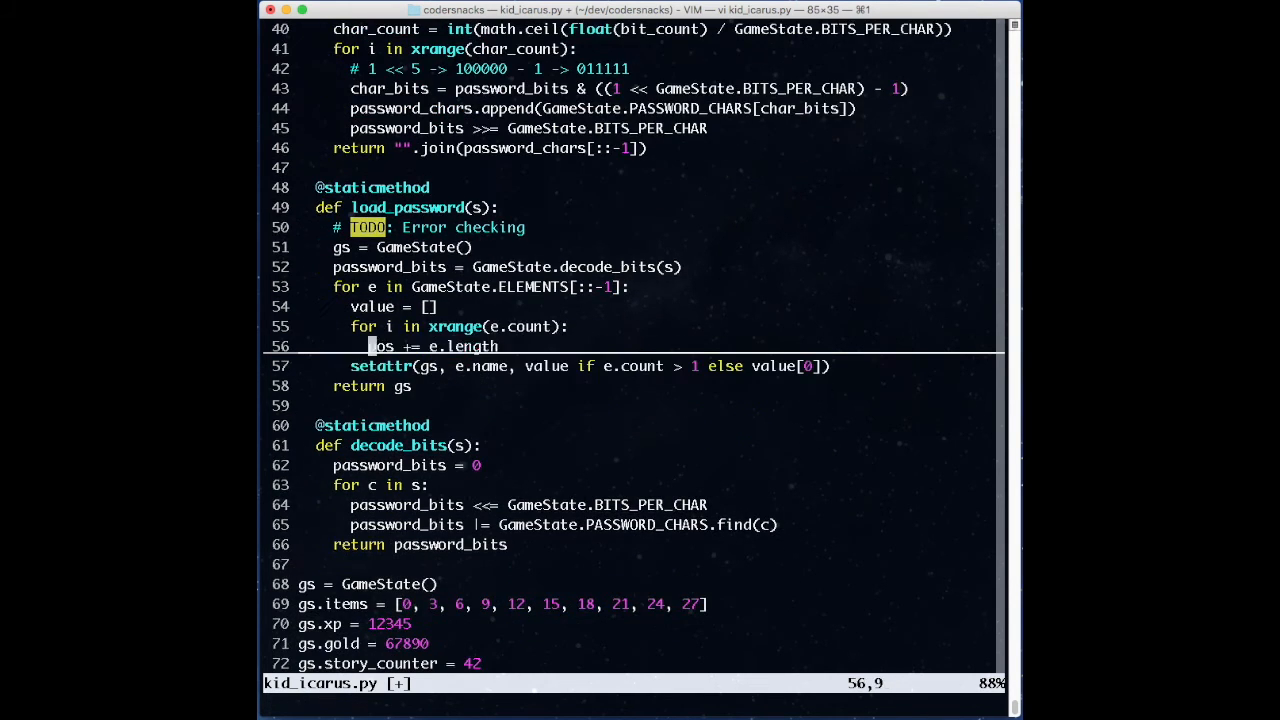
text(mask = (1 << e.length) - 1  # Same as above)
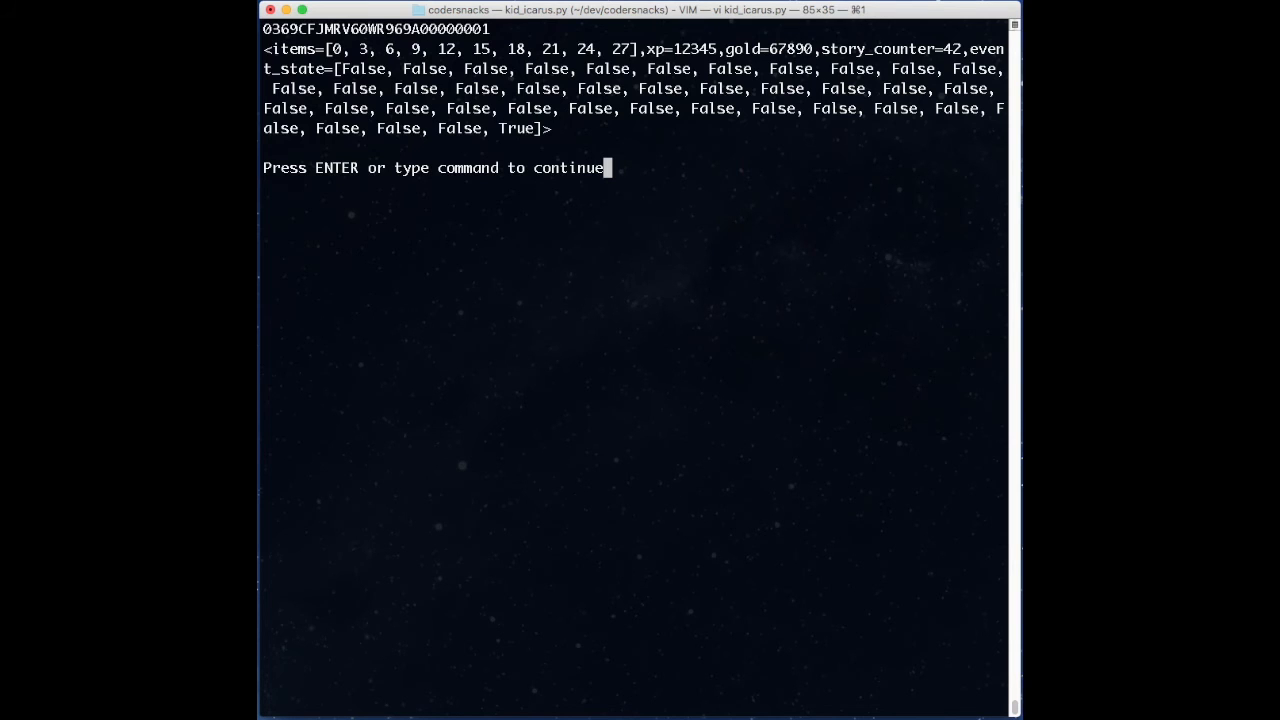
Return from the script output to the code to add the get_checksum static method
key(enter)
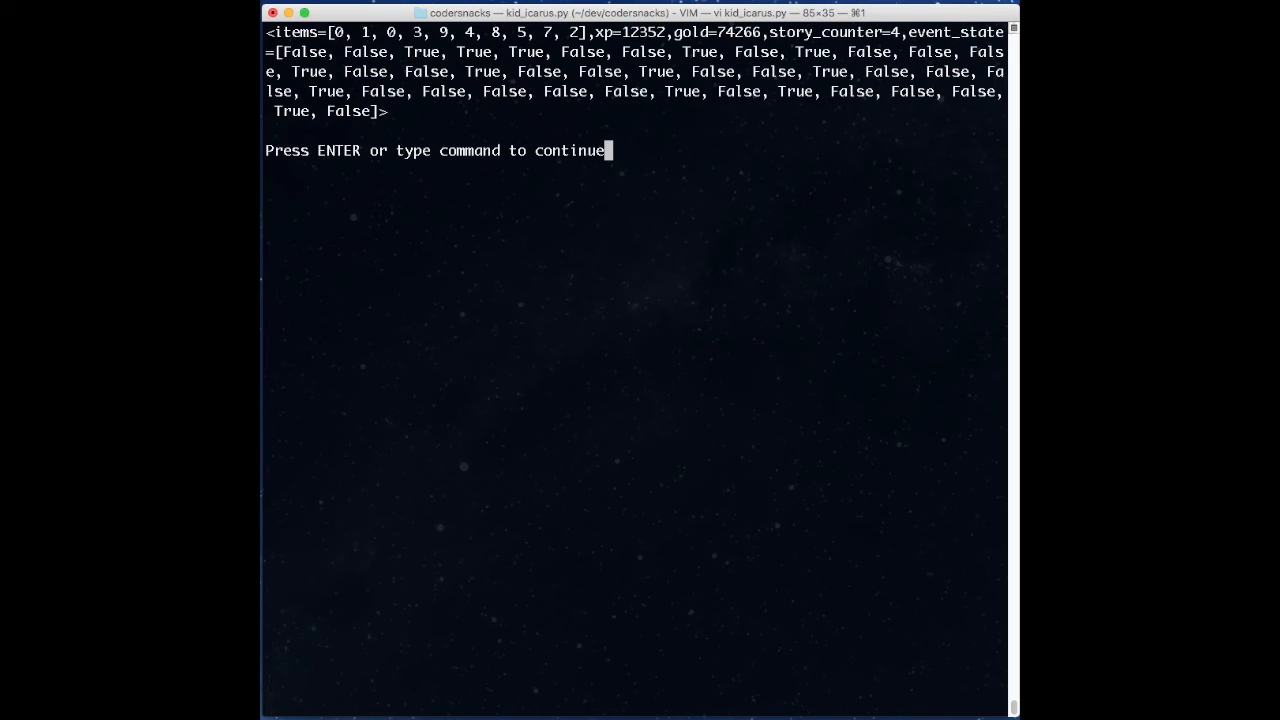
key(Return)
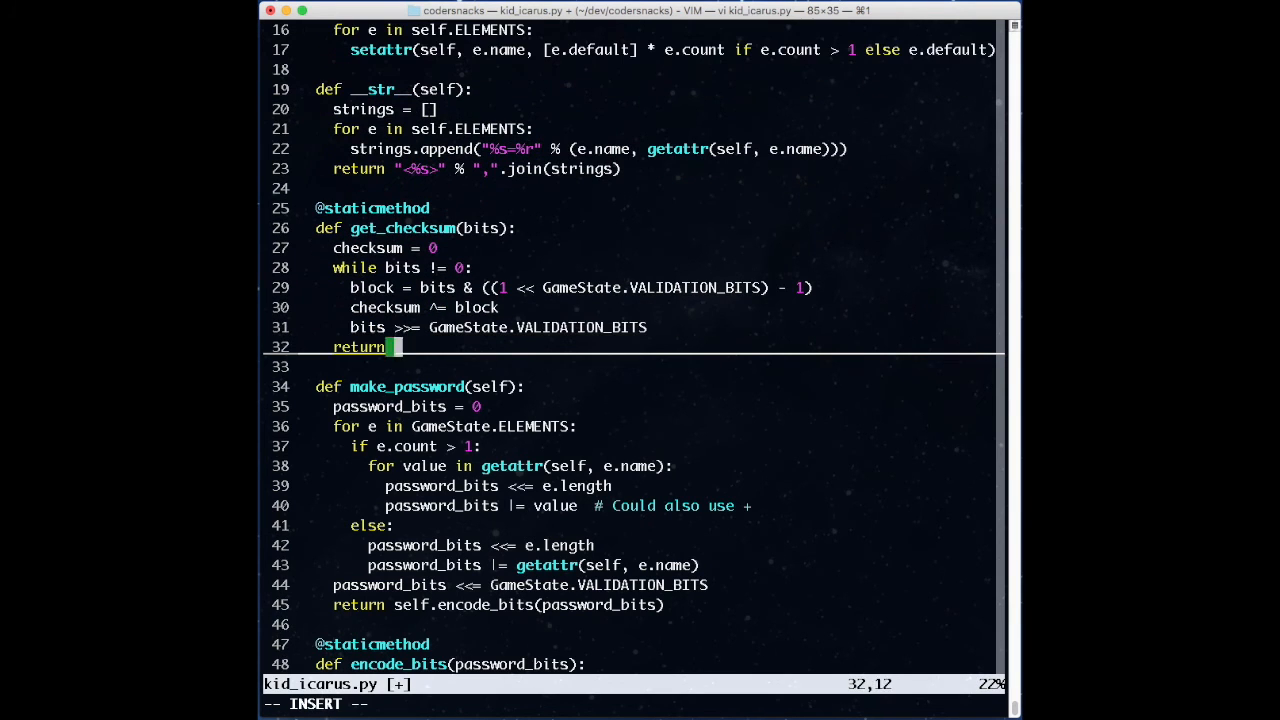
Finish get_checksum with 'return checksum' before wiring it into make_password and load_password
text(checksum = GameState.get_checksum(password_bits)
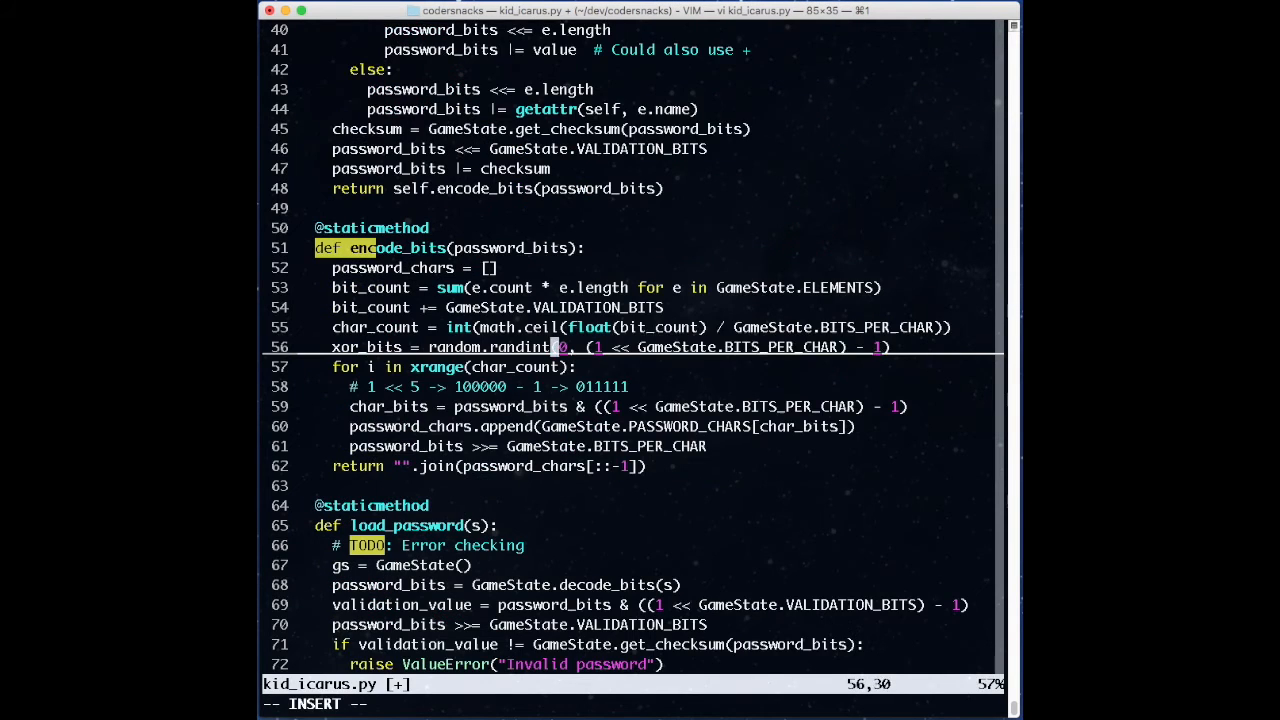
Scroll down to where the displayPassword method is being added
scroll(down, 3)
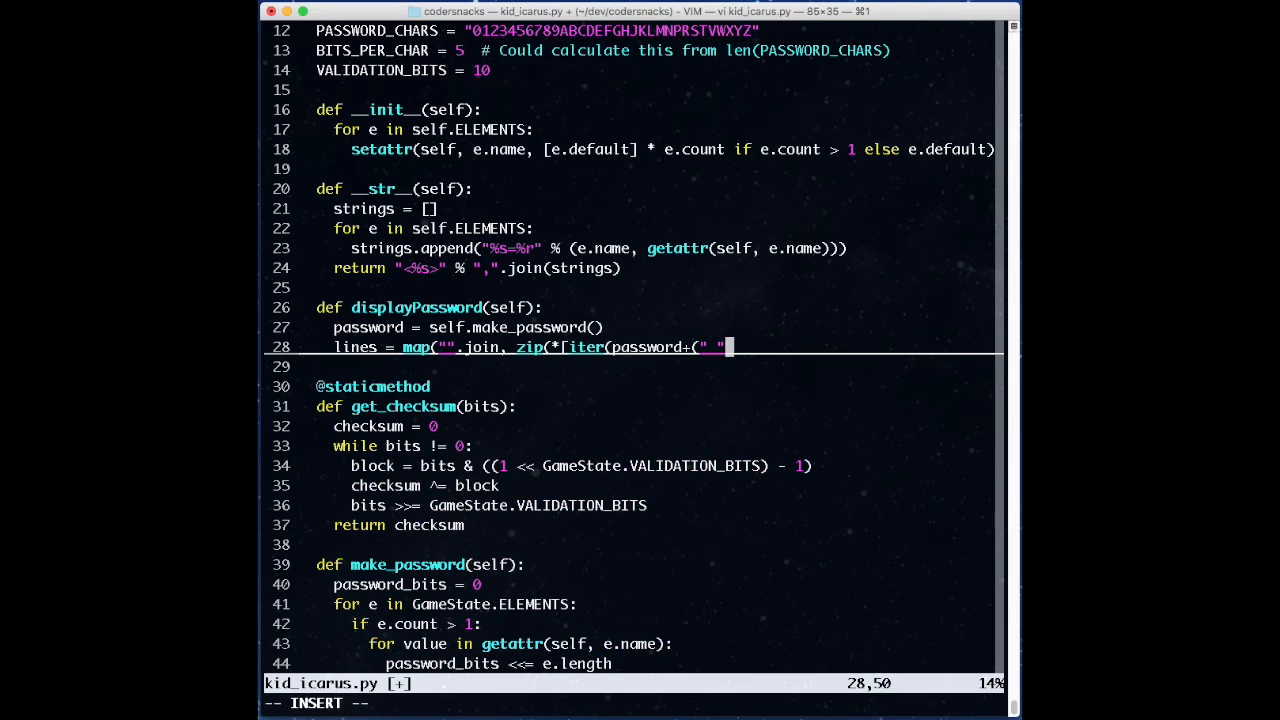
Complete the grouping line's padding as "*(5-(len(password)*5))) for five-character groups
text("*(5-(len(password)*5)))
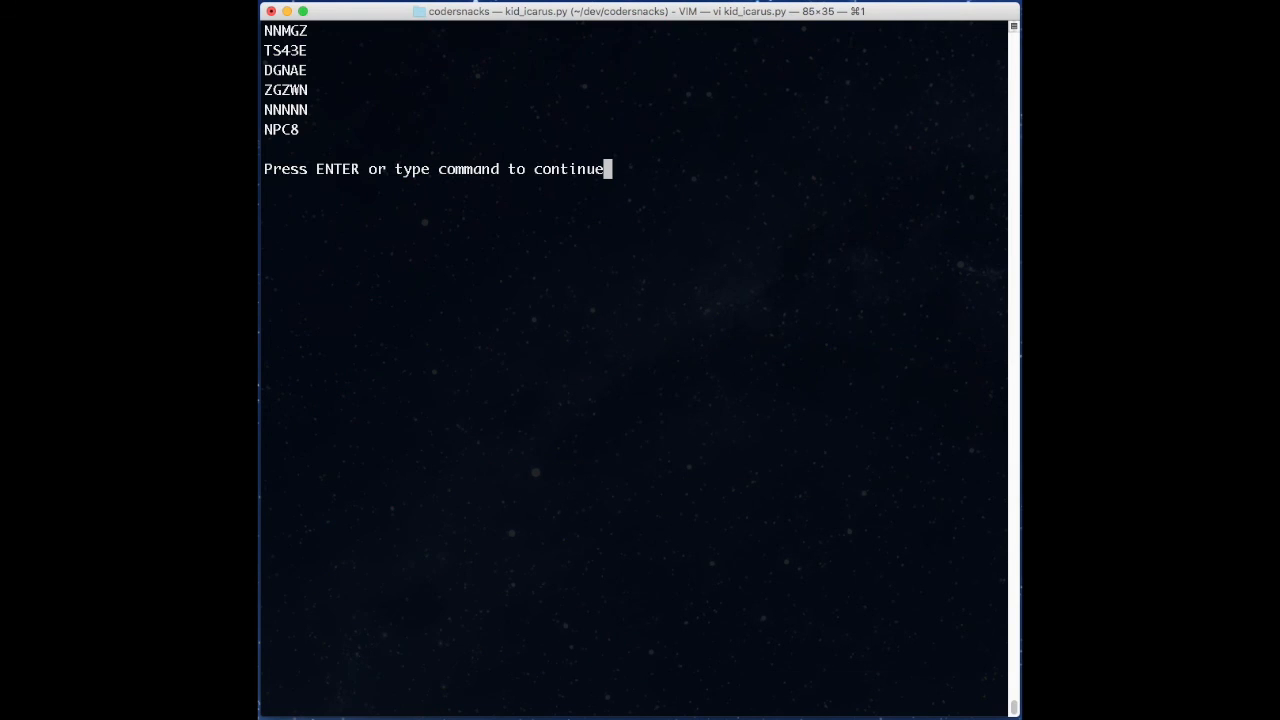
Return from the grouped password output to start the '# Further challenges:' comments
key(Return)
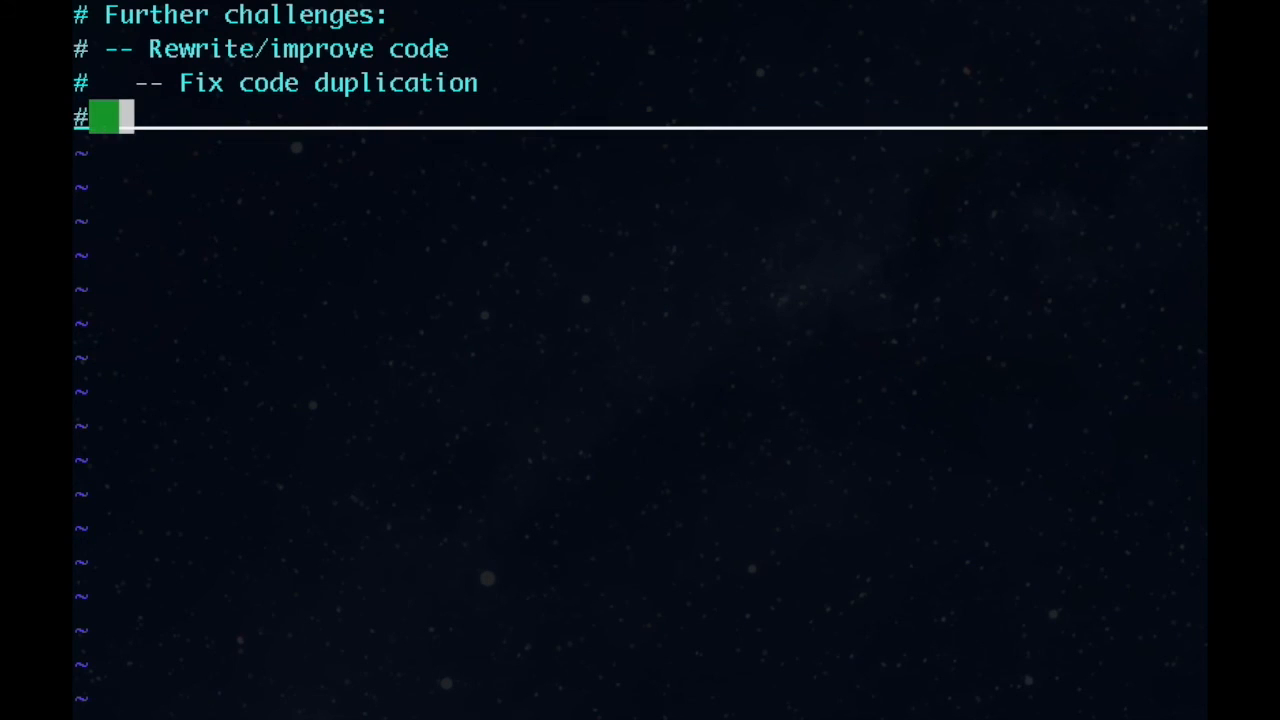
Add challenge comments: improve OO style (get_checksum), tests and input validation, password rotation ("abcde" -> "cdeab")
text(-- Improve OO)
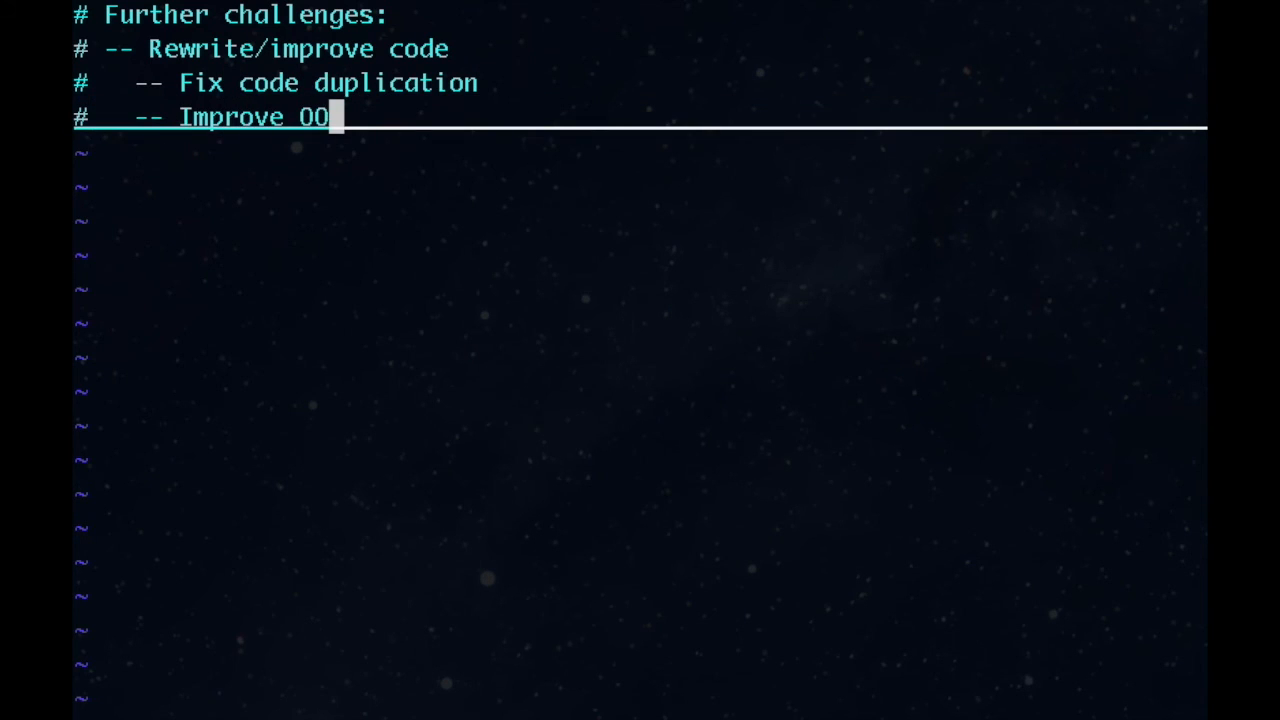
text(style (get_checksum and others...)
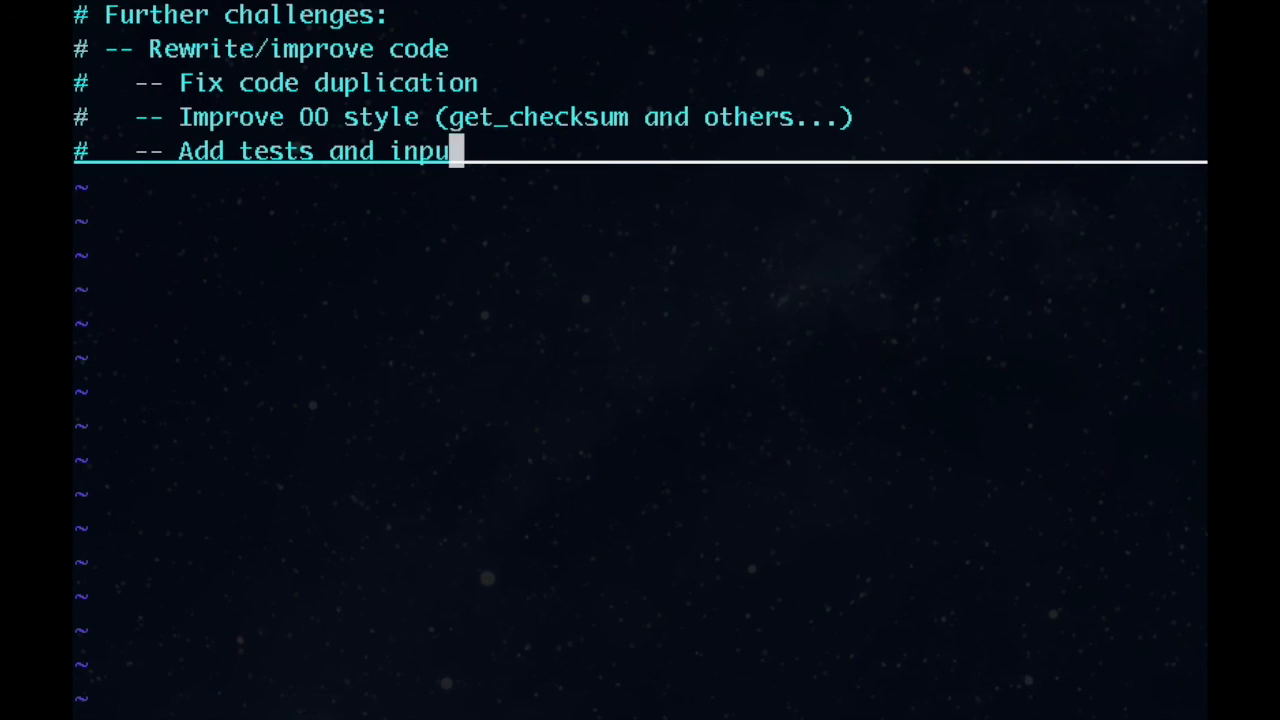
text(t validation)
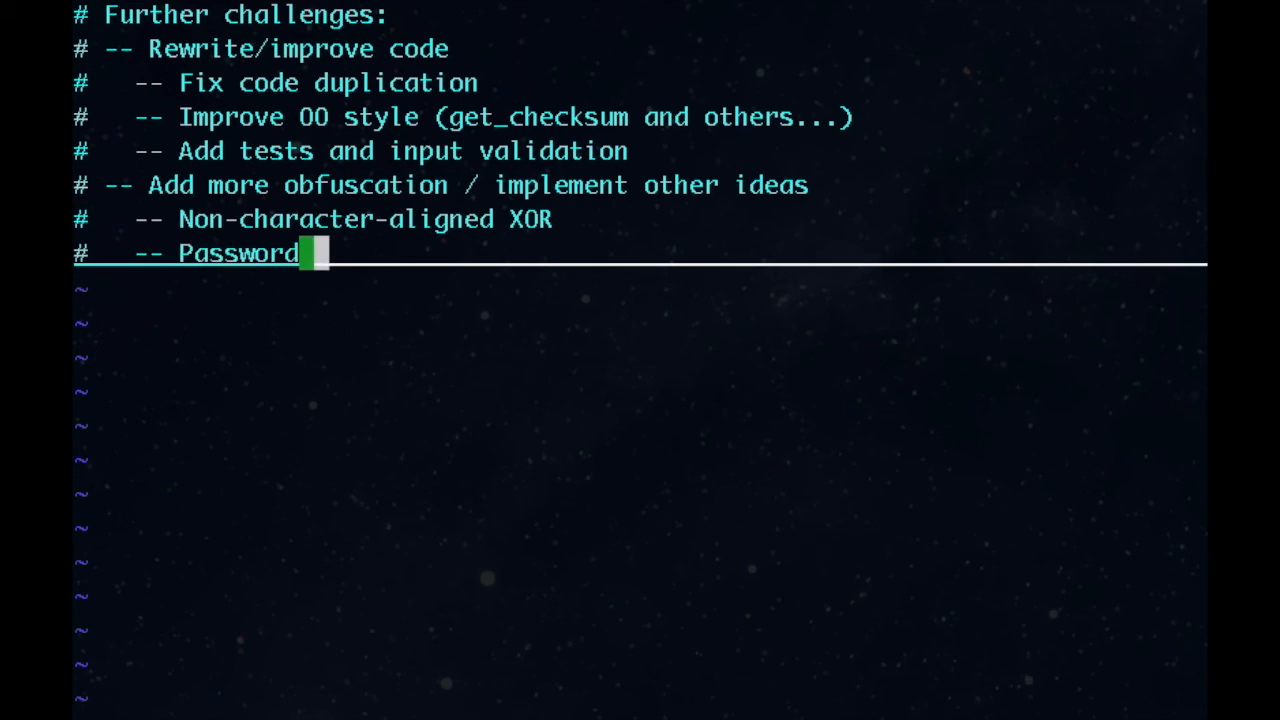
text(rotation ("abcde" -> "cdeab"))
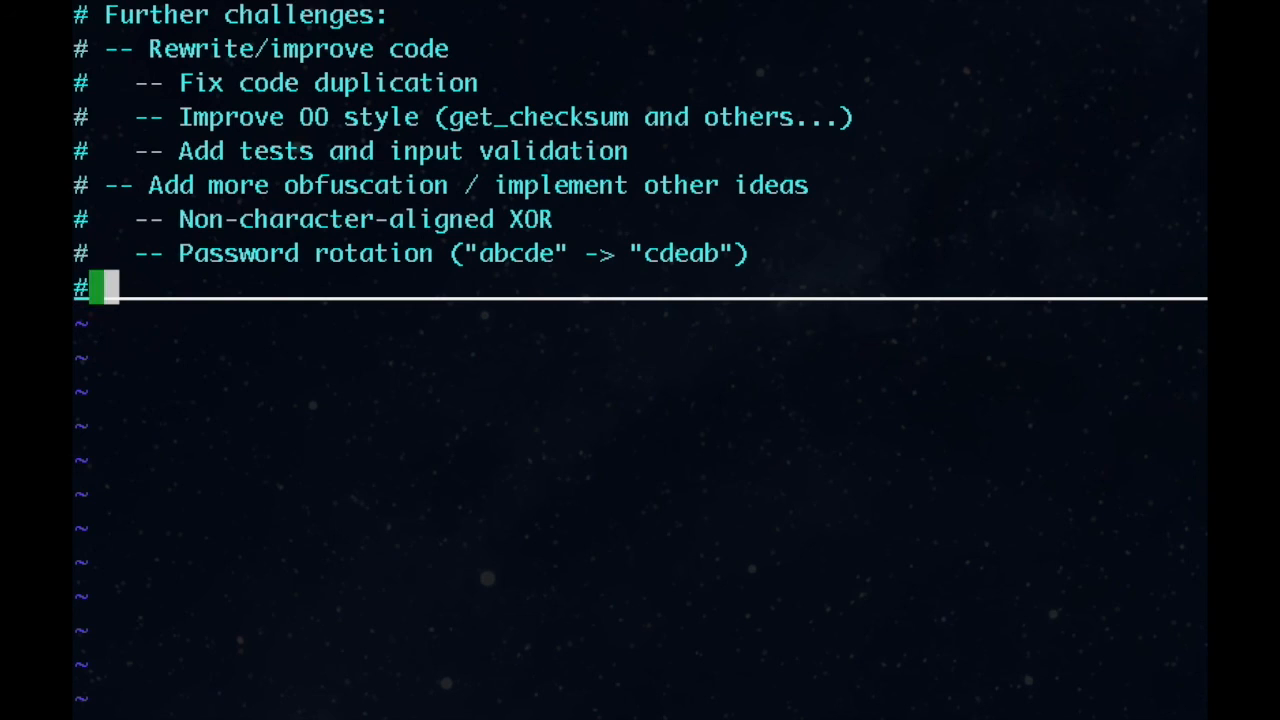
Add challenge comments: don't abuse Python long int, save bits through multiplication instead of bit-aligned fields
text(-- Don't abuse python long int, use character array or stream bytes)
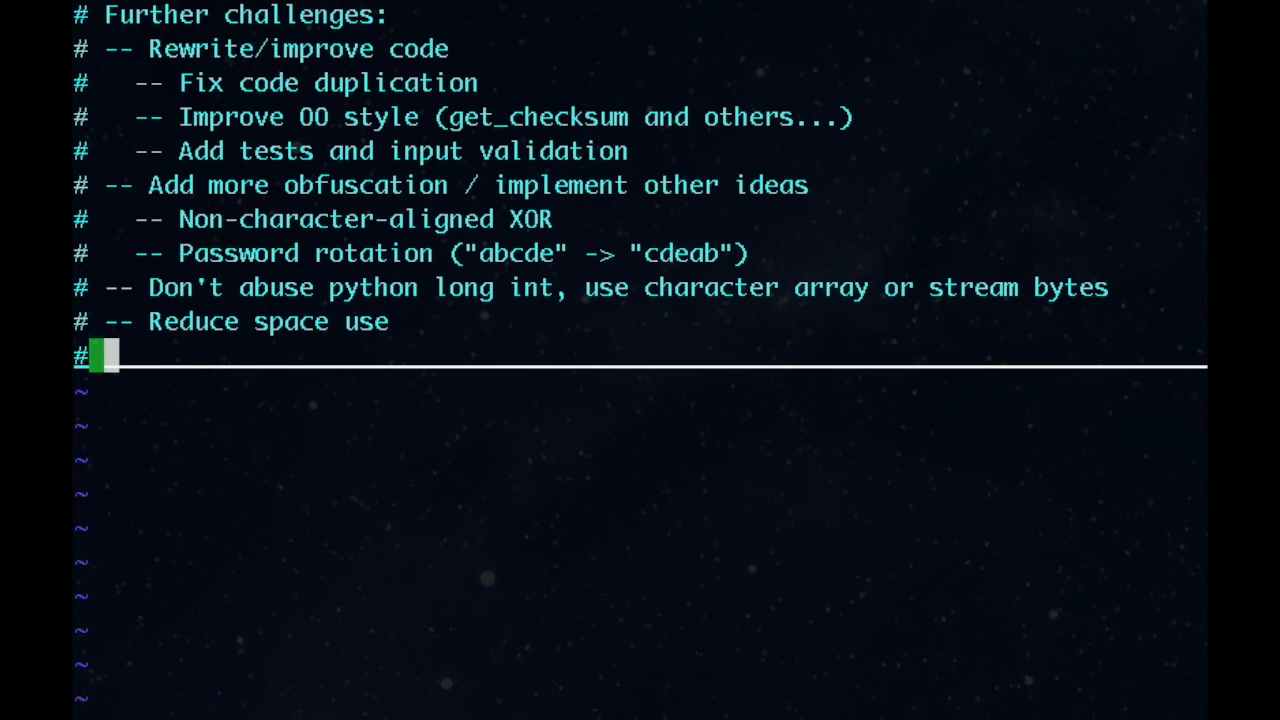
text(-- Save bits through)
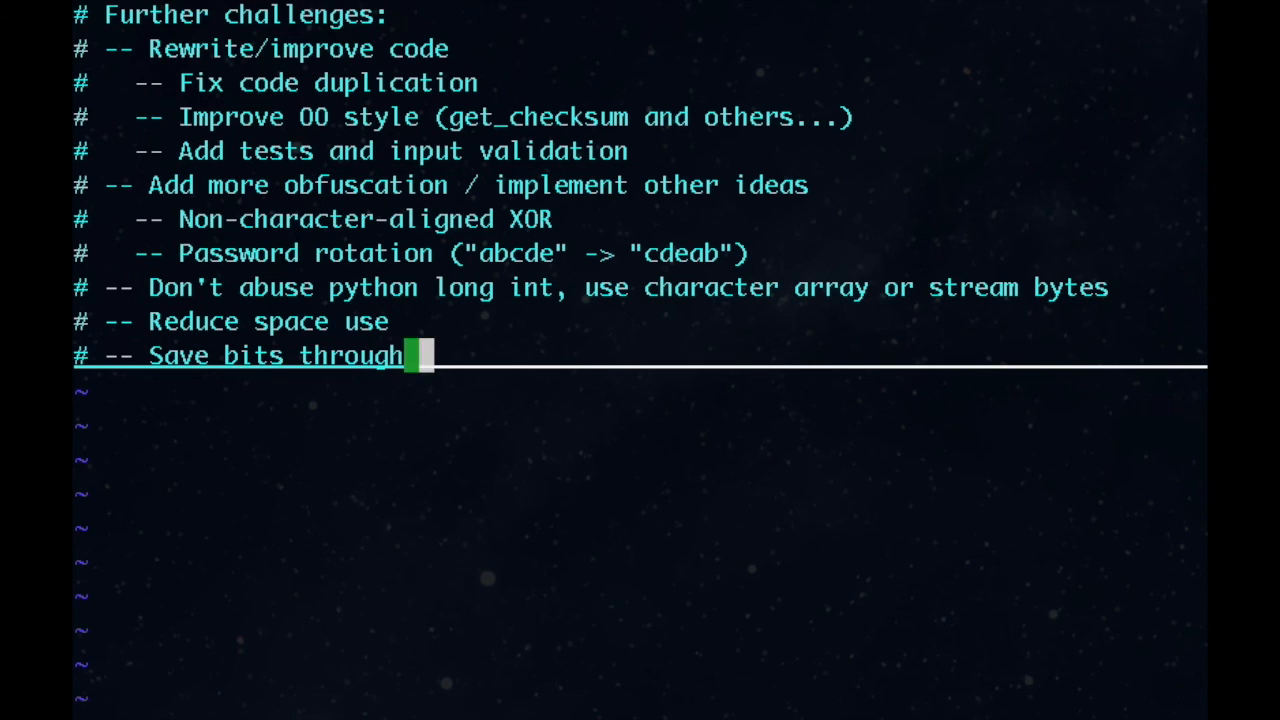
text(multiplication instead of binary / bit-aligned)
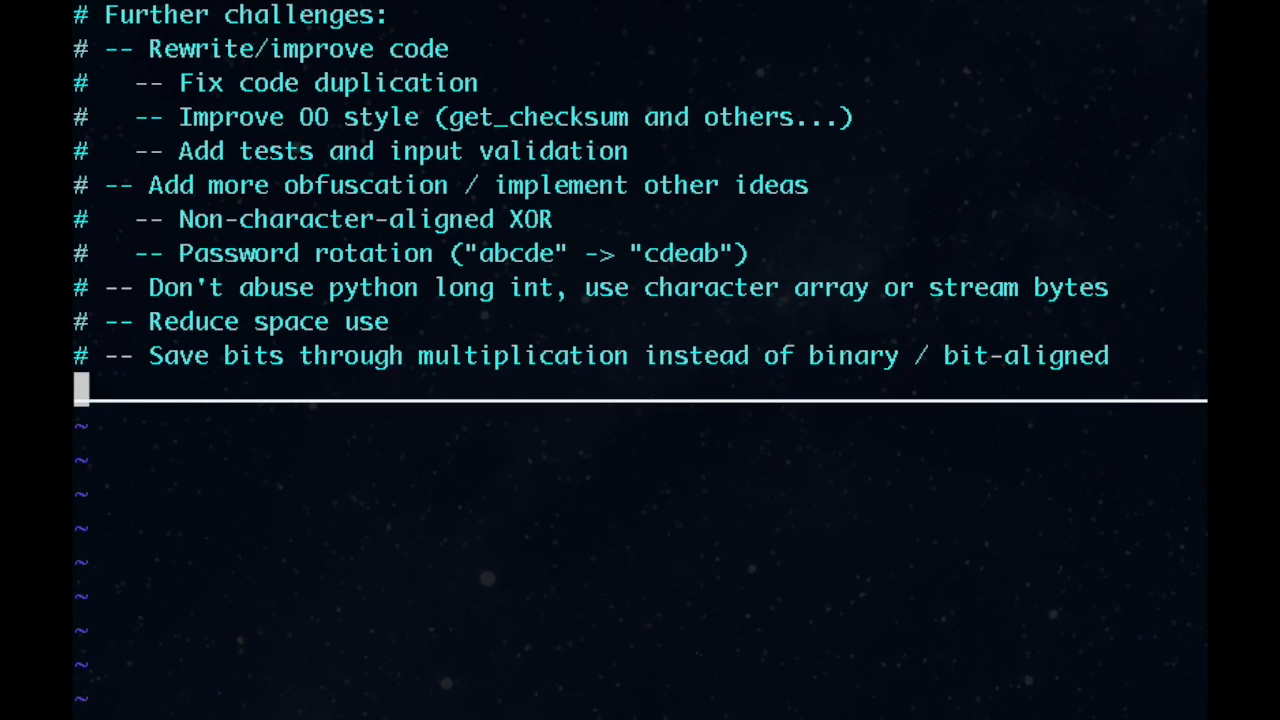
text(fields)
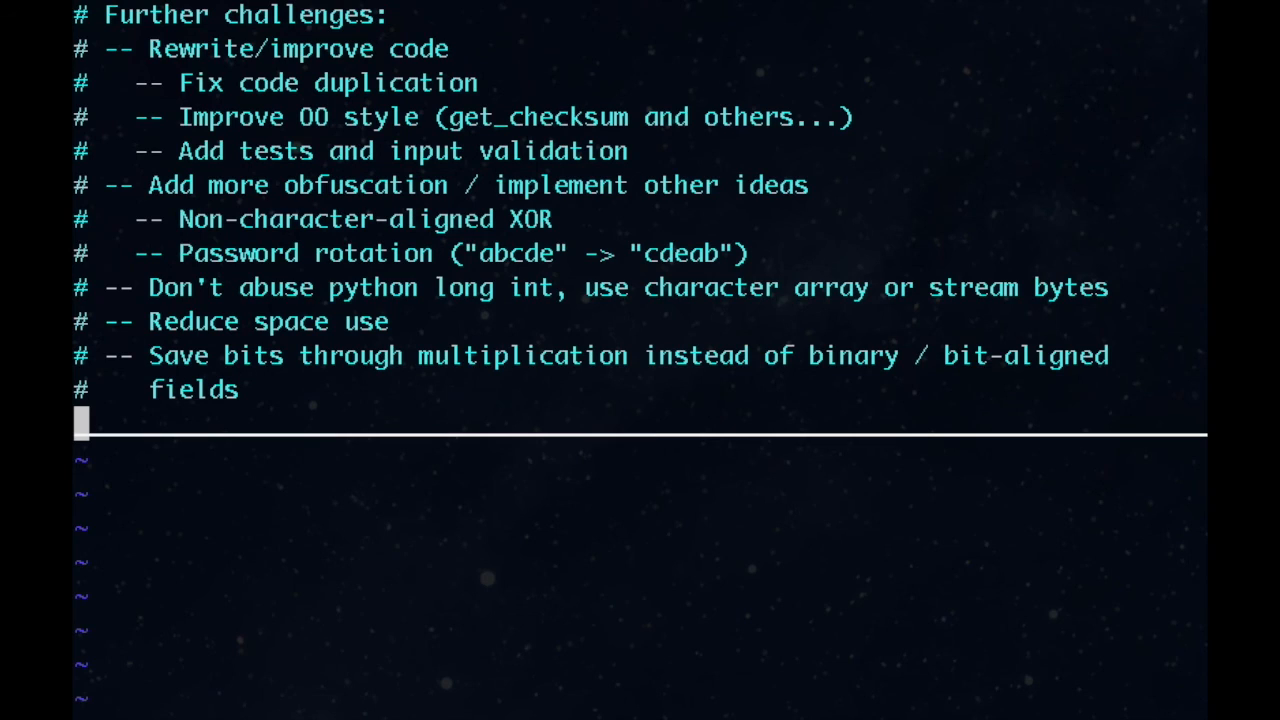